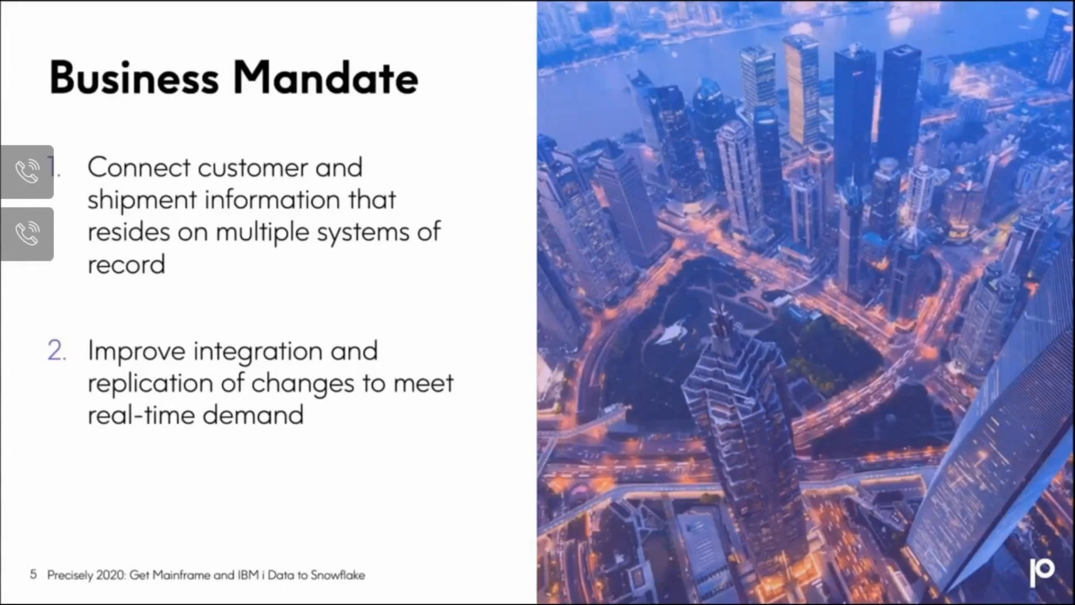
- Advance from the Business Mandate slide to the Challenges slide
{"action": "key", "text": "Right"}
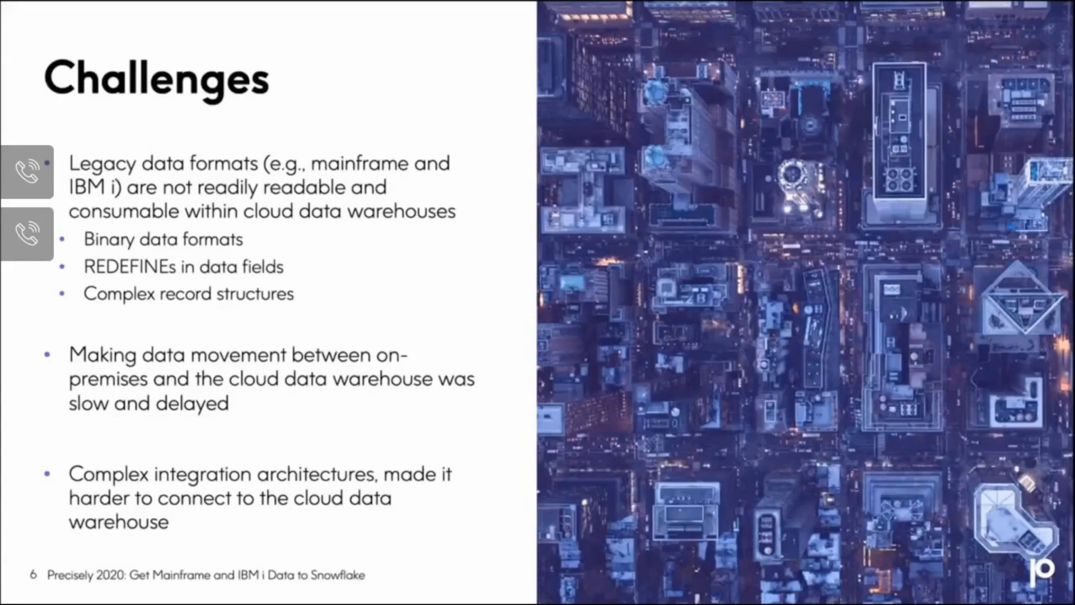
- Advance to slide 8, Results, with its four numbered outcomes
{"action": "key", "text": "Right"}
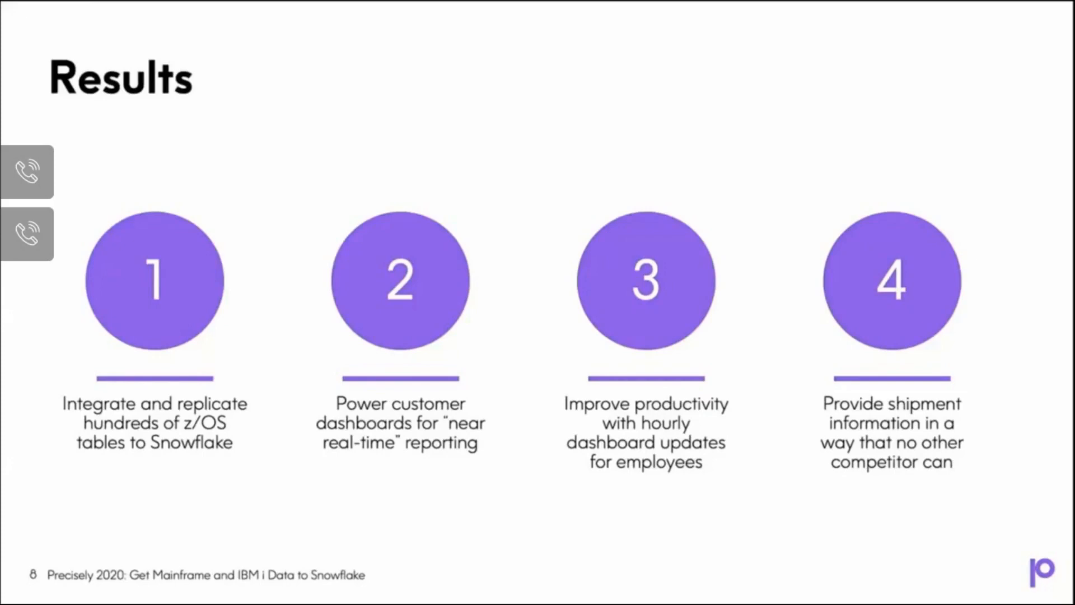
{"action": "key", "text": "right"}
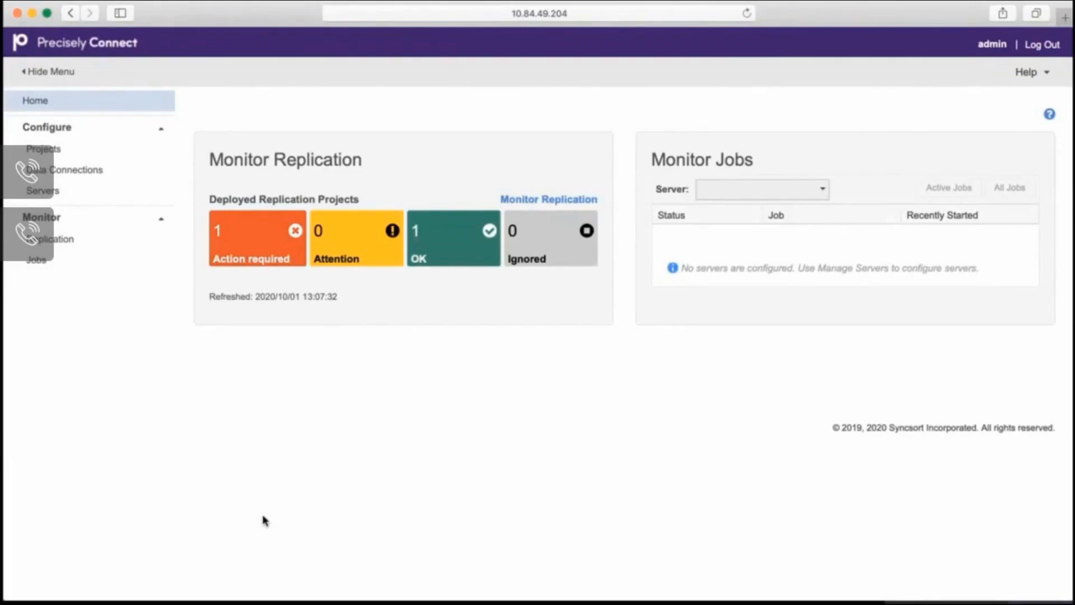
{"action": "mouse_move", "coordinate": [557, 453]}
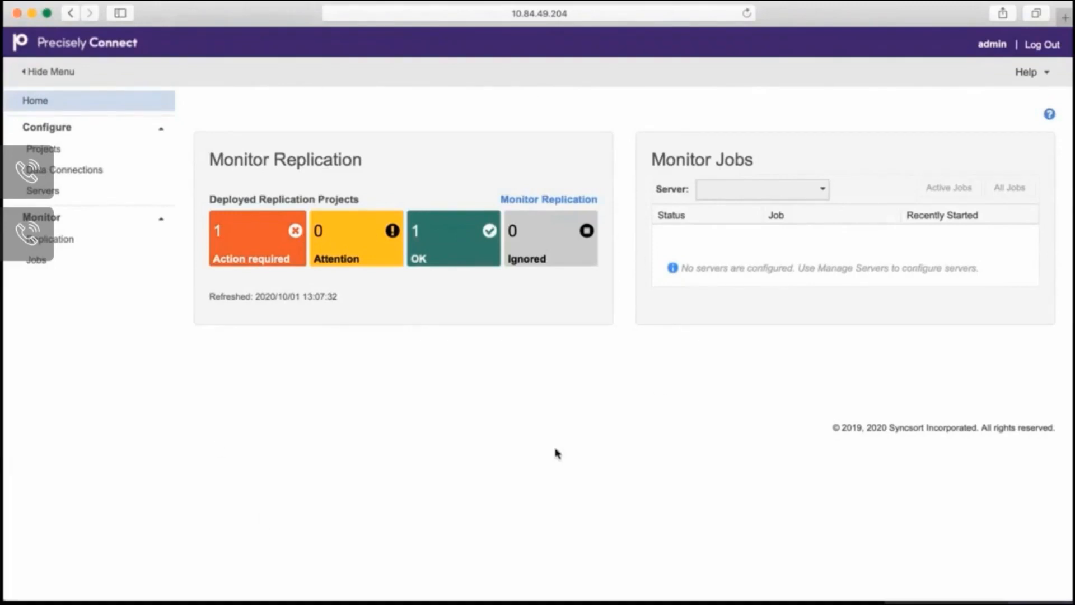
{"action": "mouse_move", "coordinate": [305, 267]}
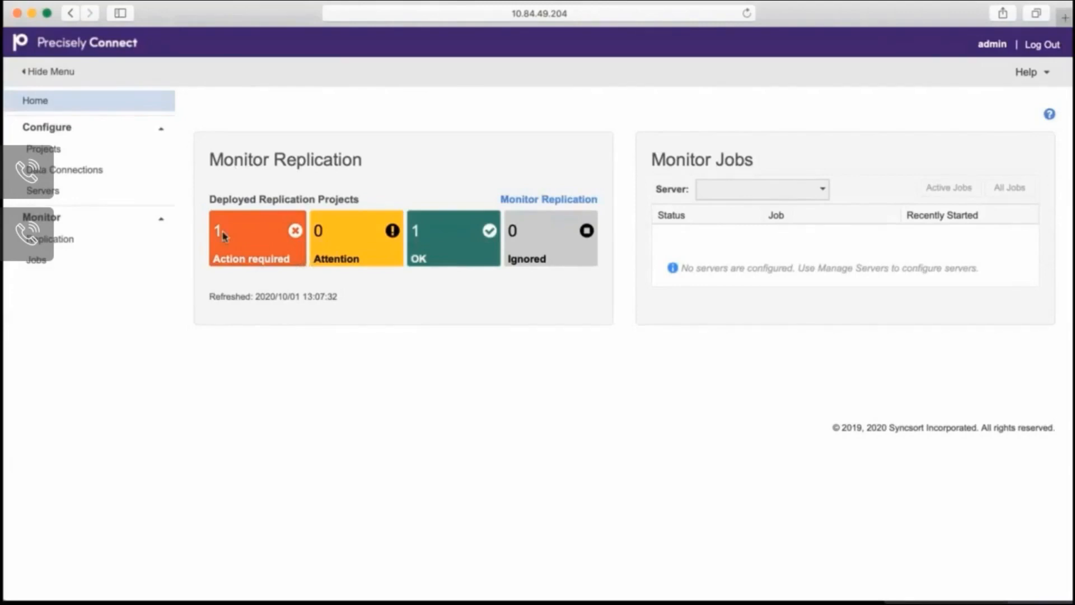
{"action": "mouse_move", "coordinate": [444, 267]}
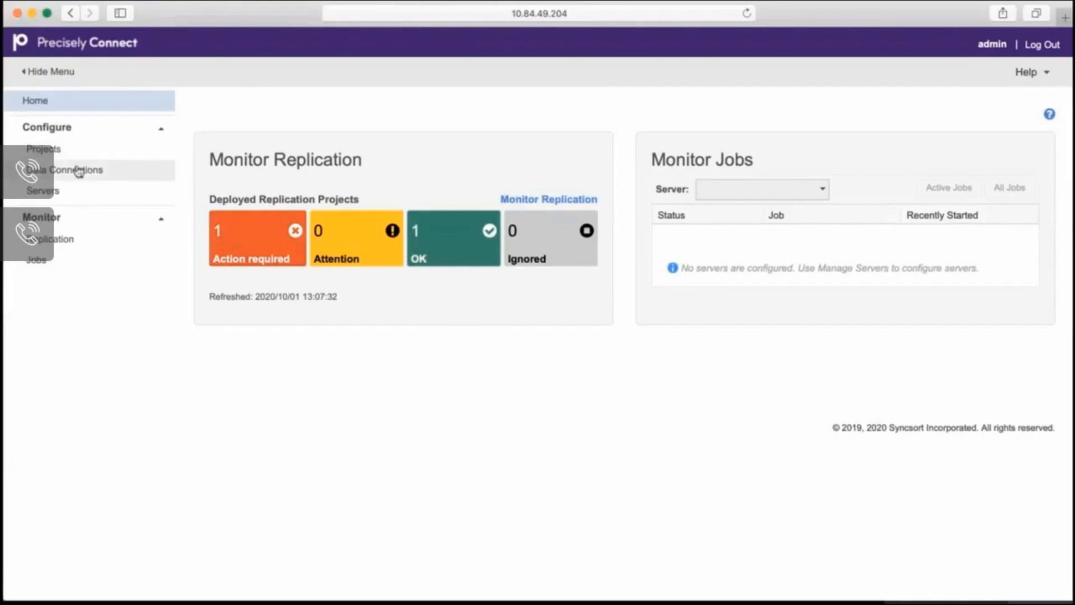
- Load the Data Connections page listing LTIAS03, S3, Snowflake1 and DB2LUW
{"action": "left_click", "coordinate": [65, 170]}
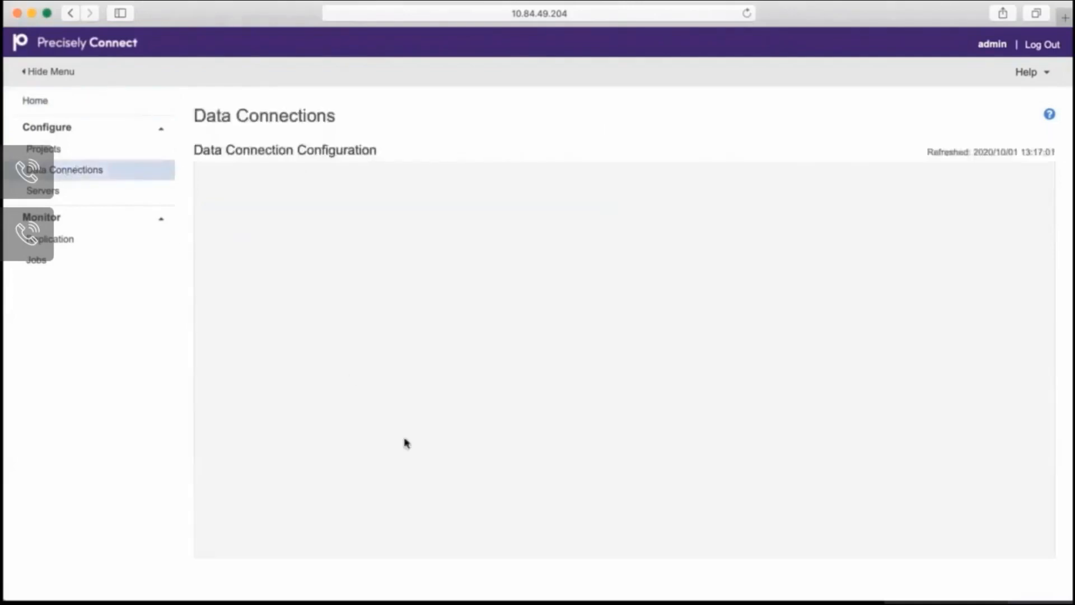
{"action": "mouse_move", "coordinate": [475, 98]}
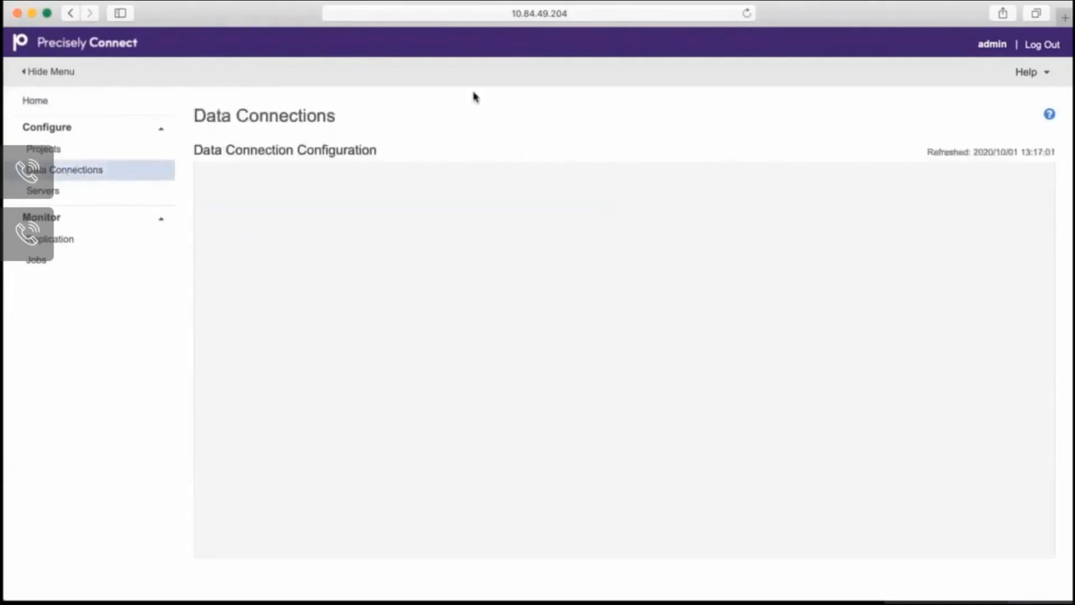
{"action": "left_click", "coordinate": [34, 99]}
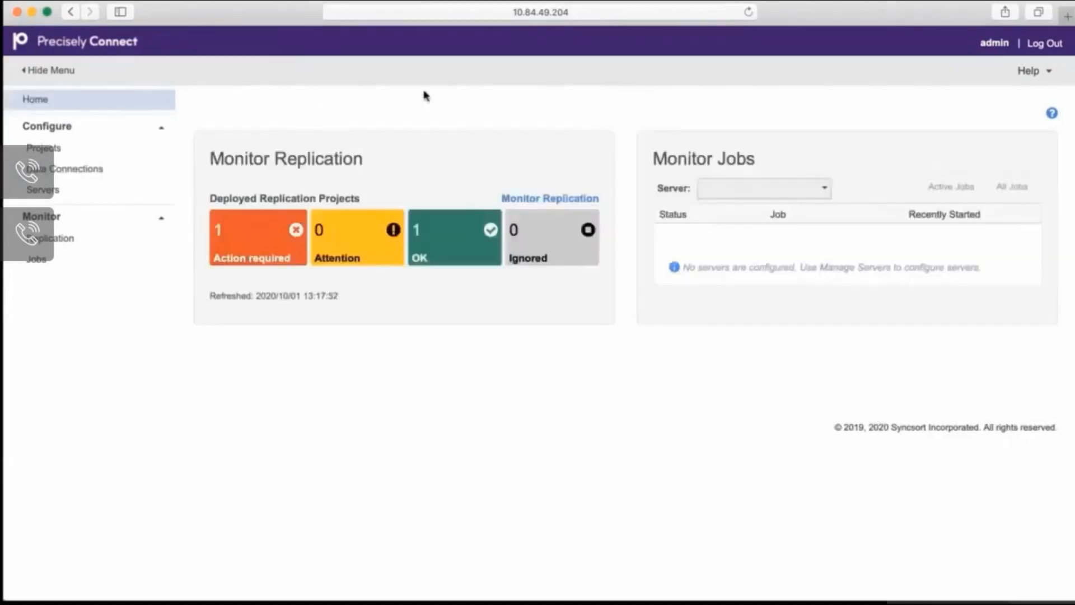
{"action": "mouse_move", "coordinate": [115, 180]}
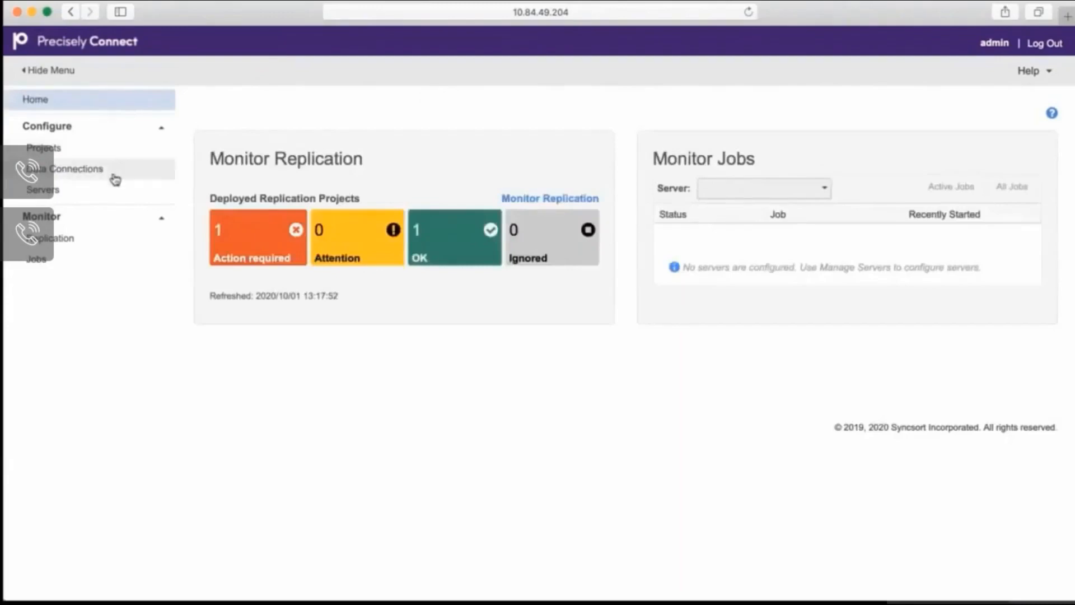
{"action": "left_click", "coordinate": [70, 169]}
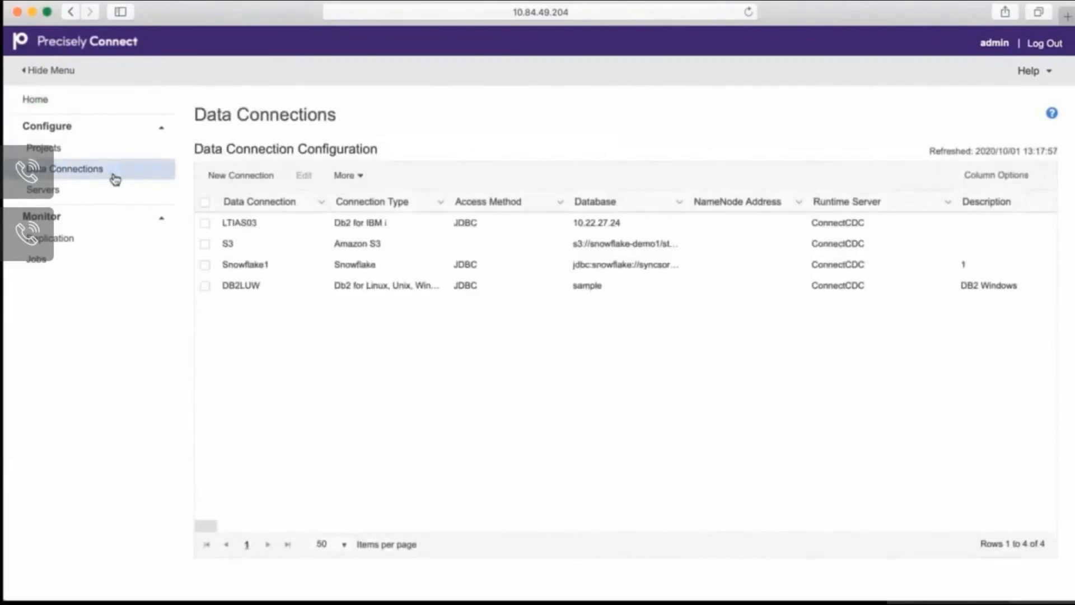
{"action": "mouse_move", "coordinate": [305, 384]}
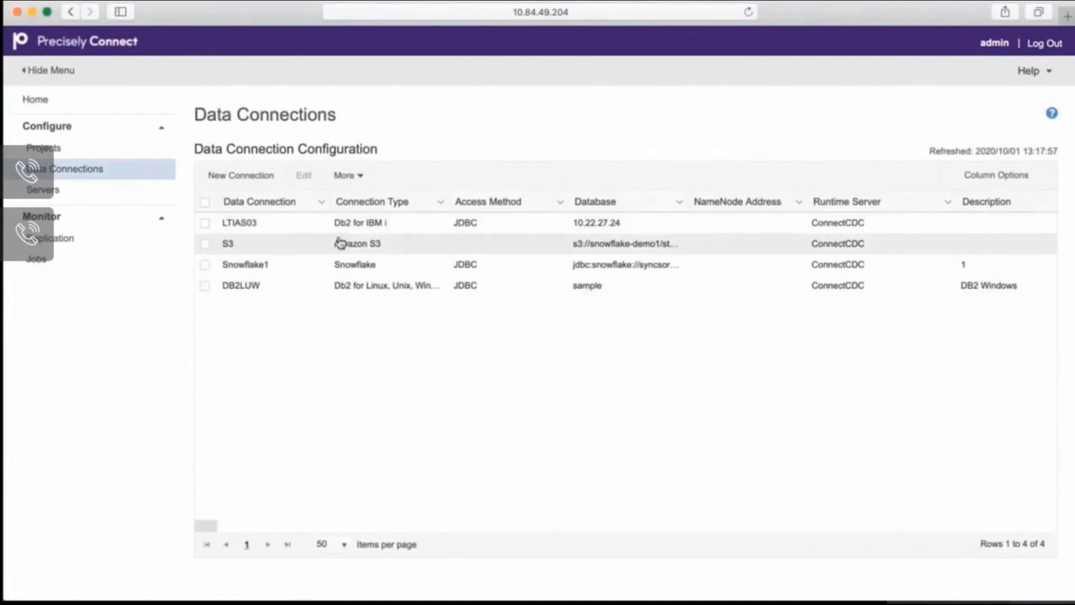
{"action": "left_click", "coordinate": [205, 222]}
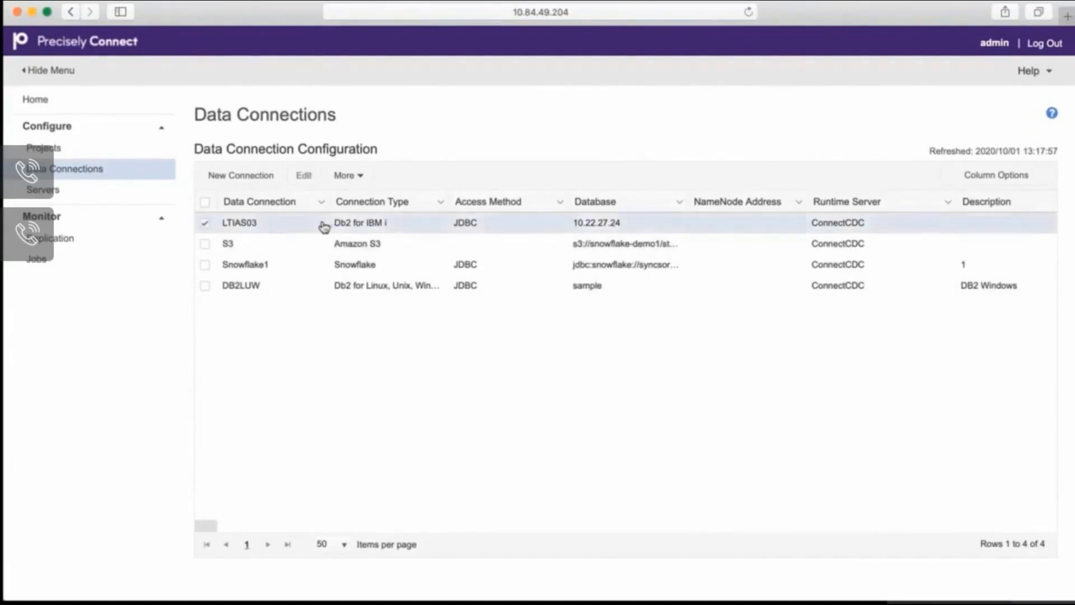
{"action": "left_click", "coordinate": [302, 176]}
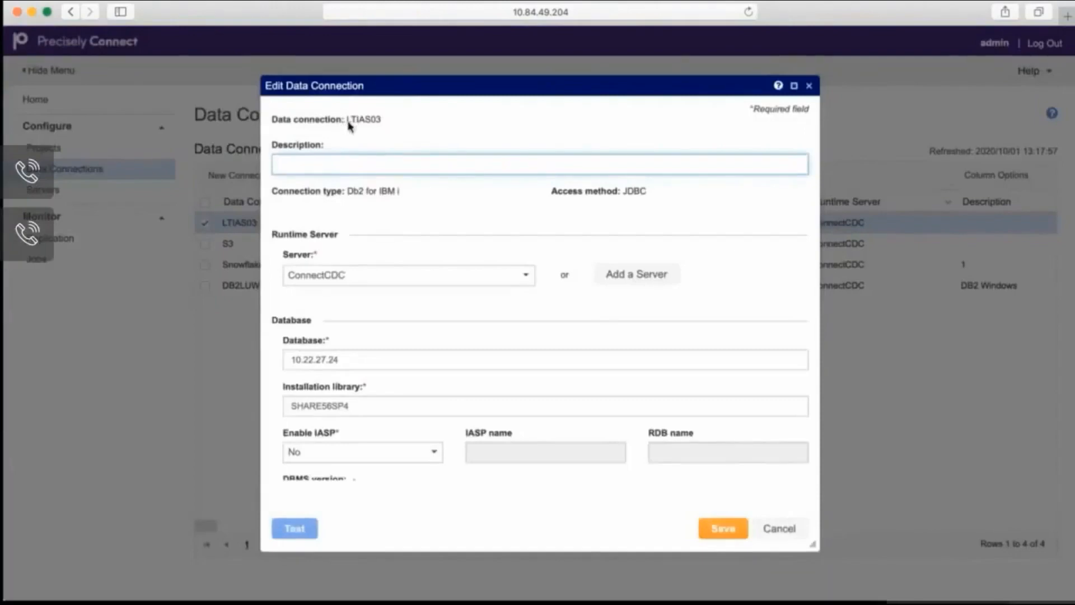
{"action": "mouse_move", "coordinate": [355, 213]}
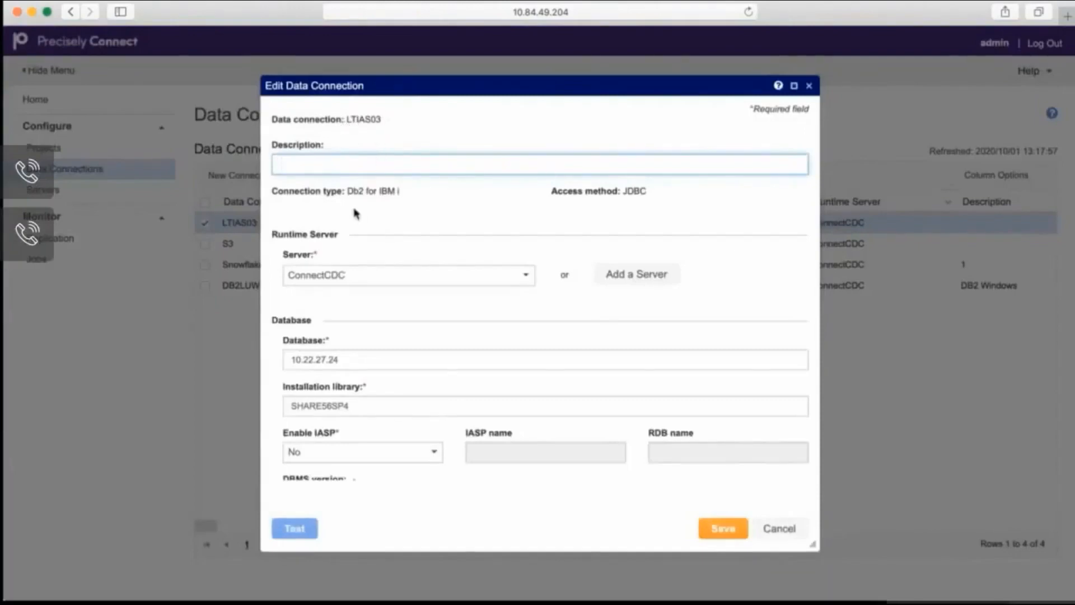
{"action": "mouse_move", "coordinate": [616, 210]}
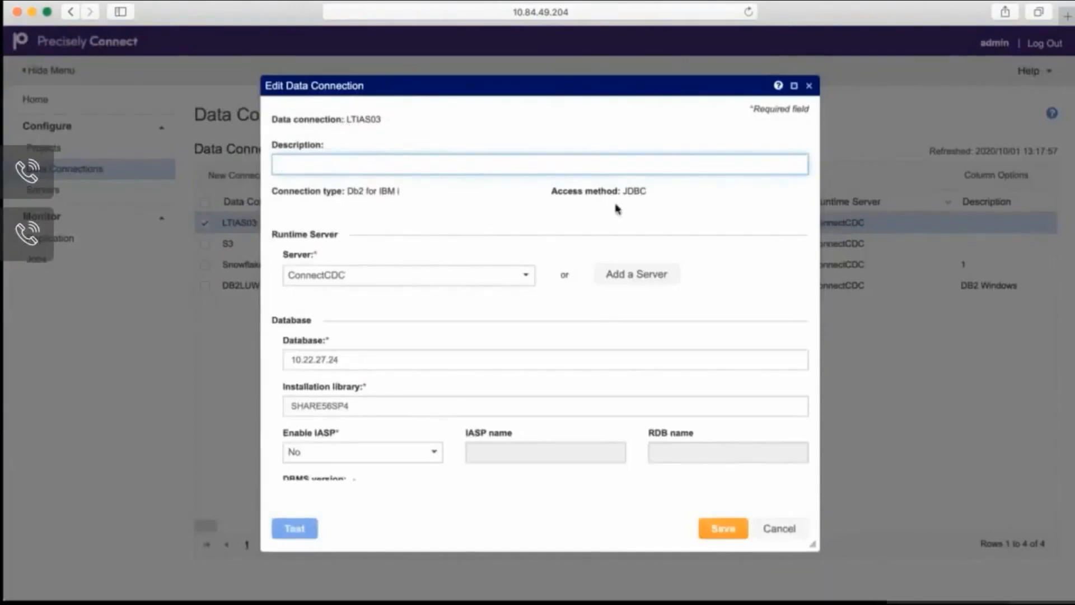
{"action": "scroll", "scroll_direction": "down", "scroll_amount": 3}
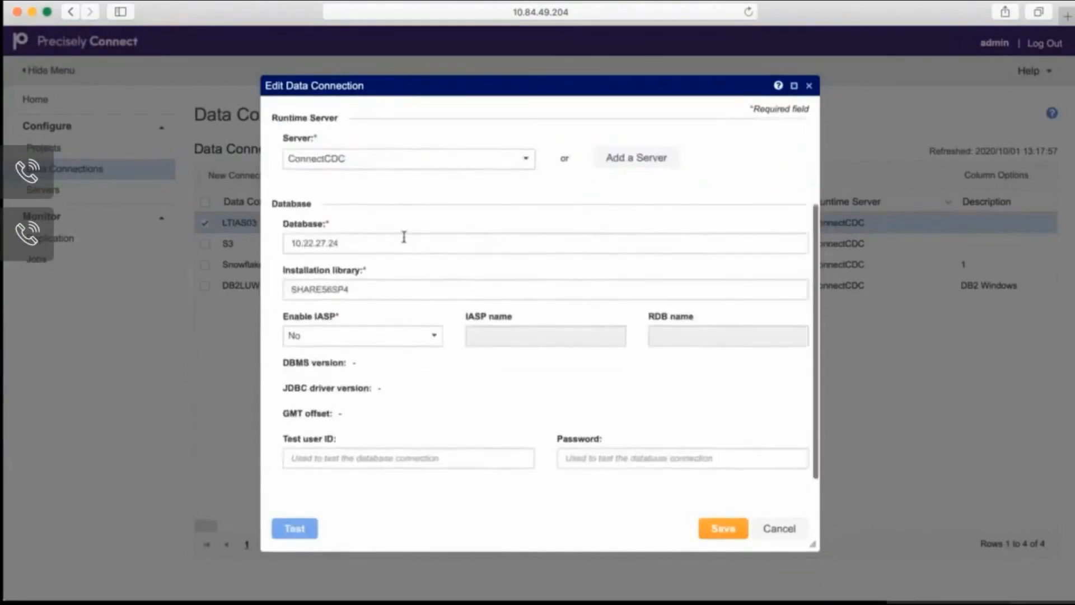
{"action": "mouse_move", "coordinate": [452, 450]}
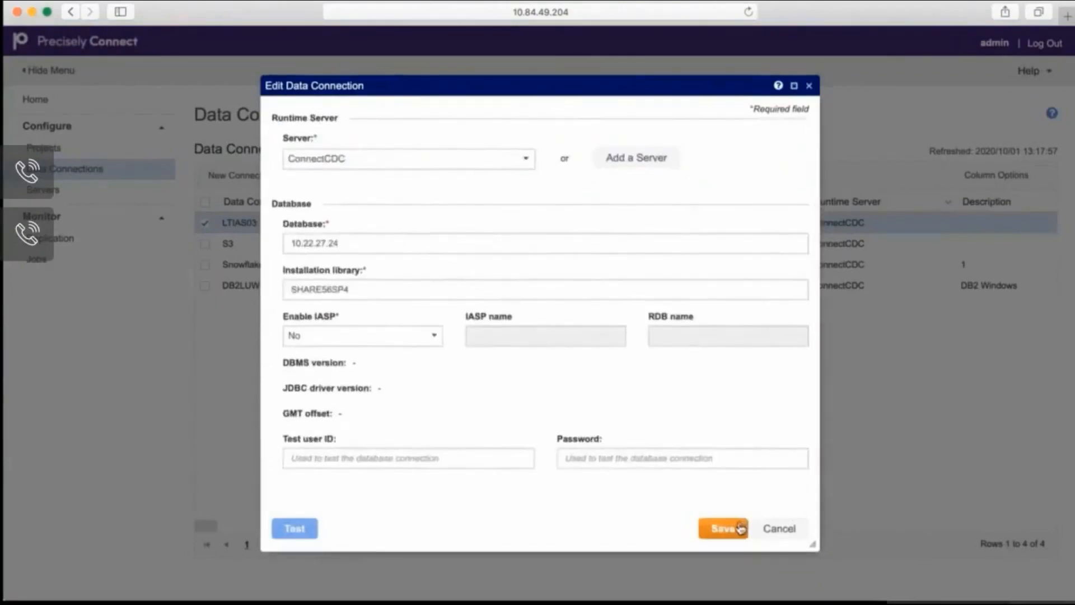
{"action": "left_click", "coordinate": [723, 528]}
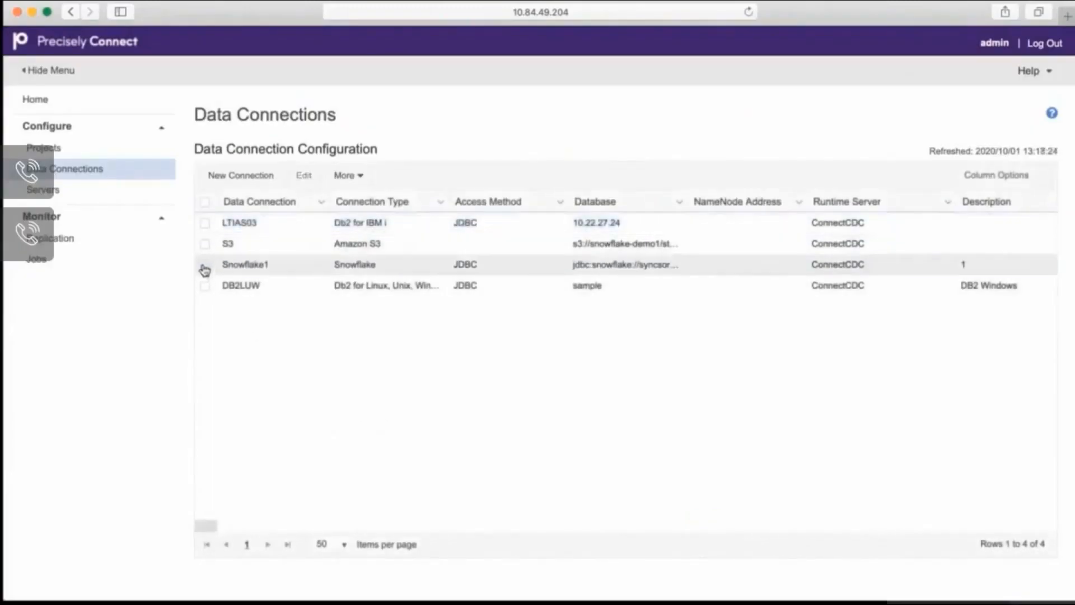
- Test the Snowflake1 connection successfully, then cancel back to the connections list
{"action": "left_click", "coordinate": [203, 264]}
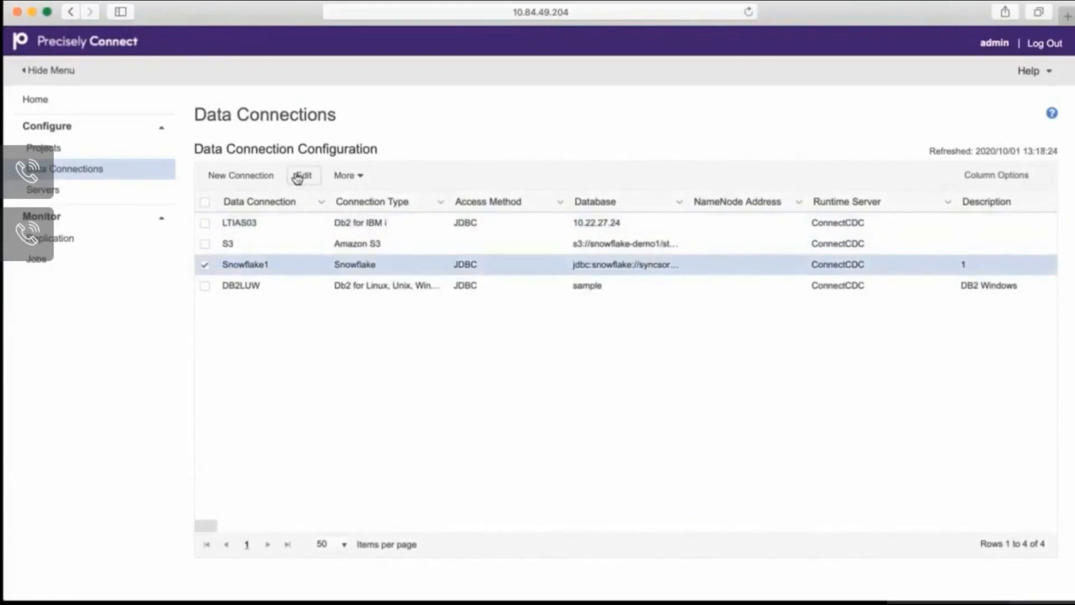
{"action": "left_click", "coordinate": [302, 174]}
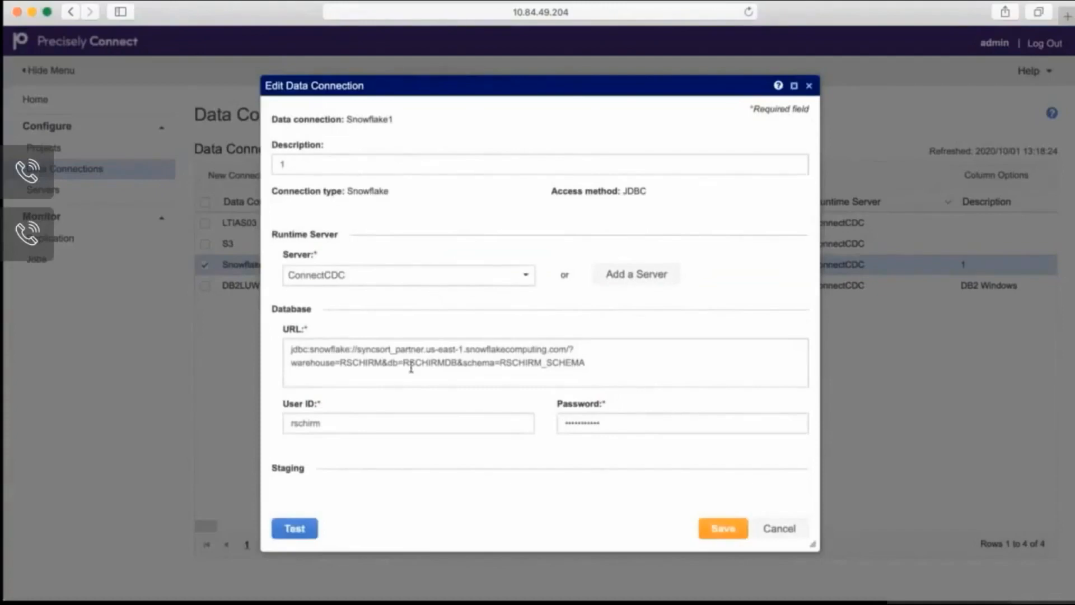
{"action": "scroll", "scroll_direction": "down", "scroll_amount": 3}
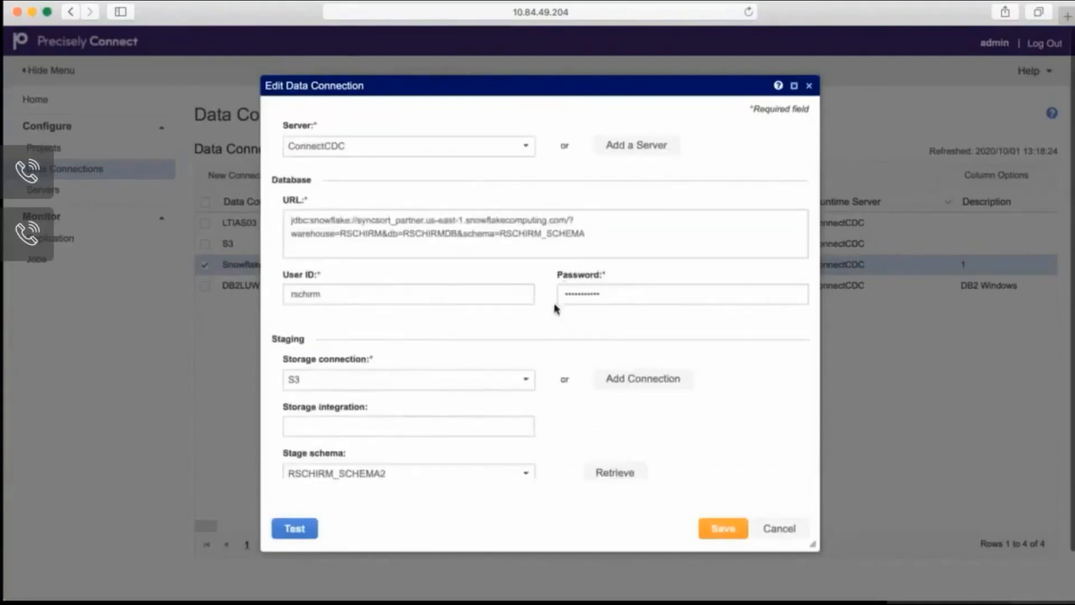
{"action": "left_click", "coordinate": [293, 528]}
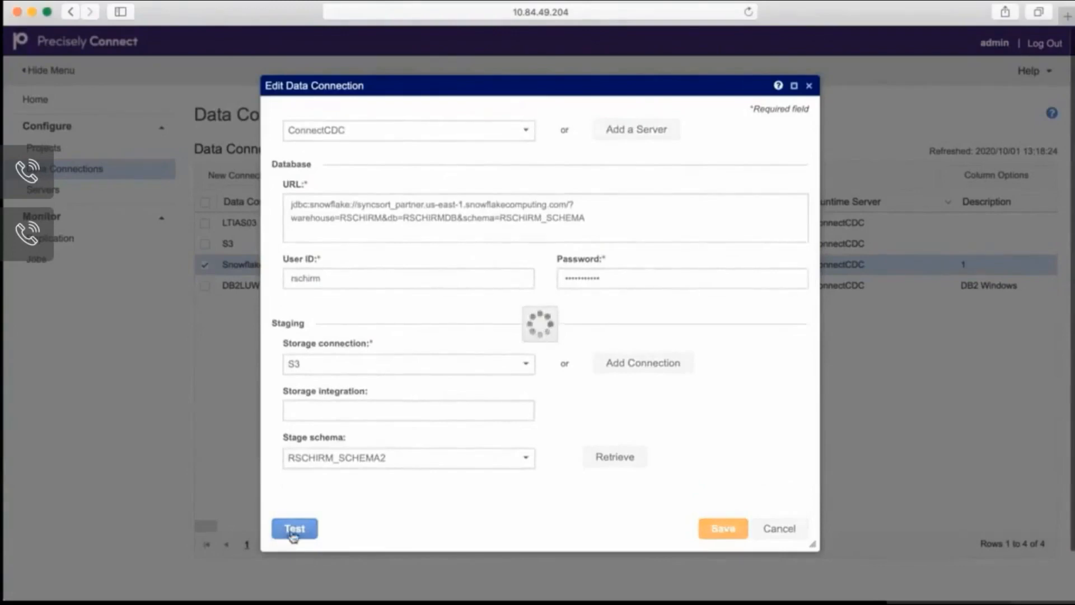
{"action": "left_click", "coordinate": [295, 529]}
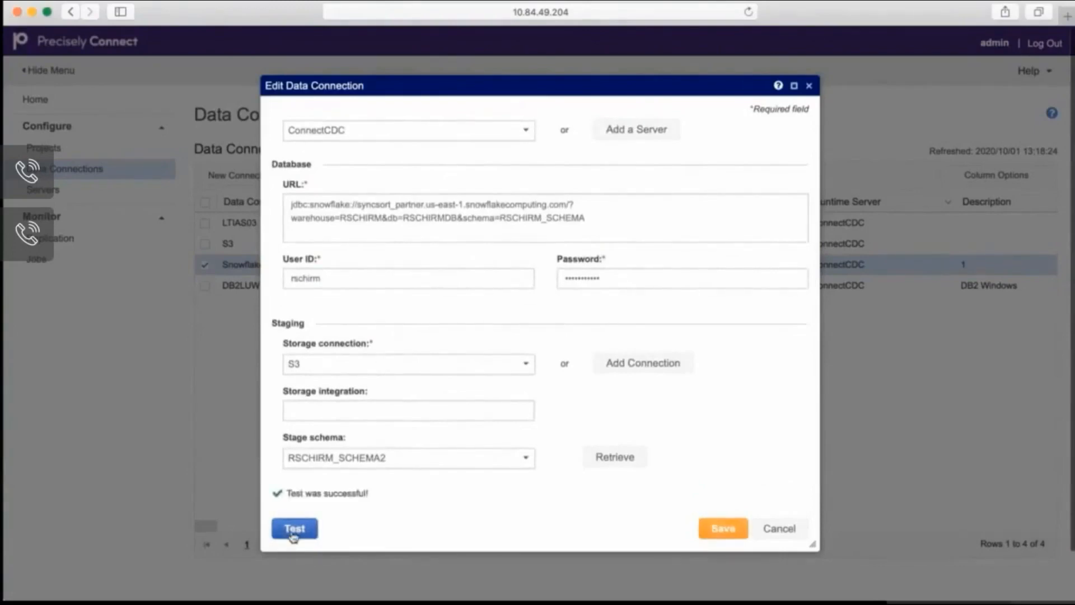
{"action": "mouse_move", "coordinate": [409, 504]}
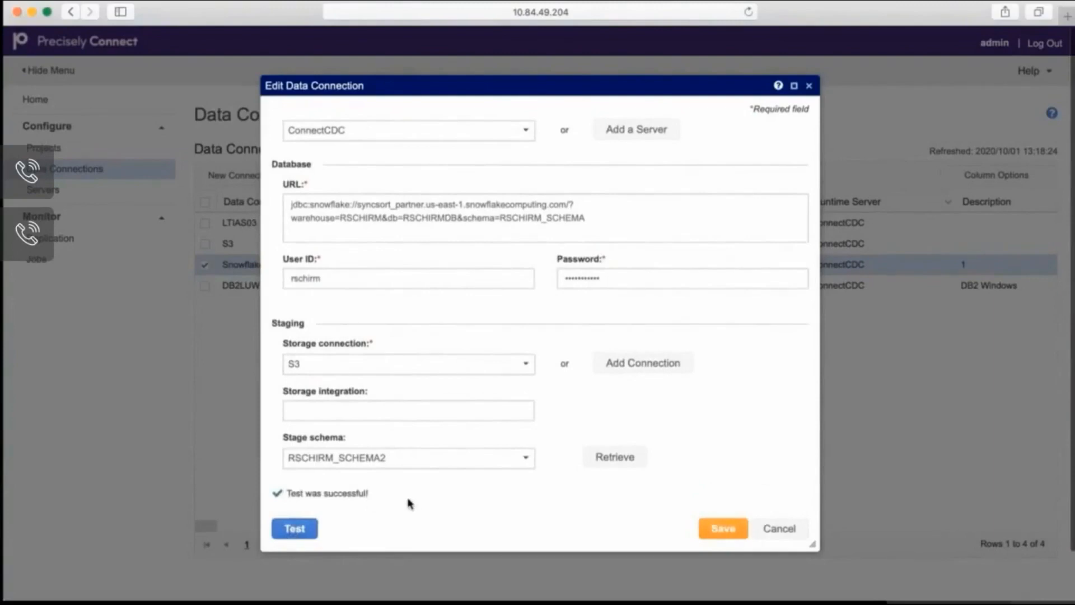
{"action": "left_click", "coordinate": [722, 527]}
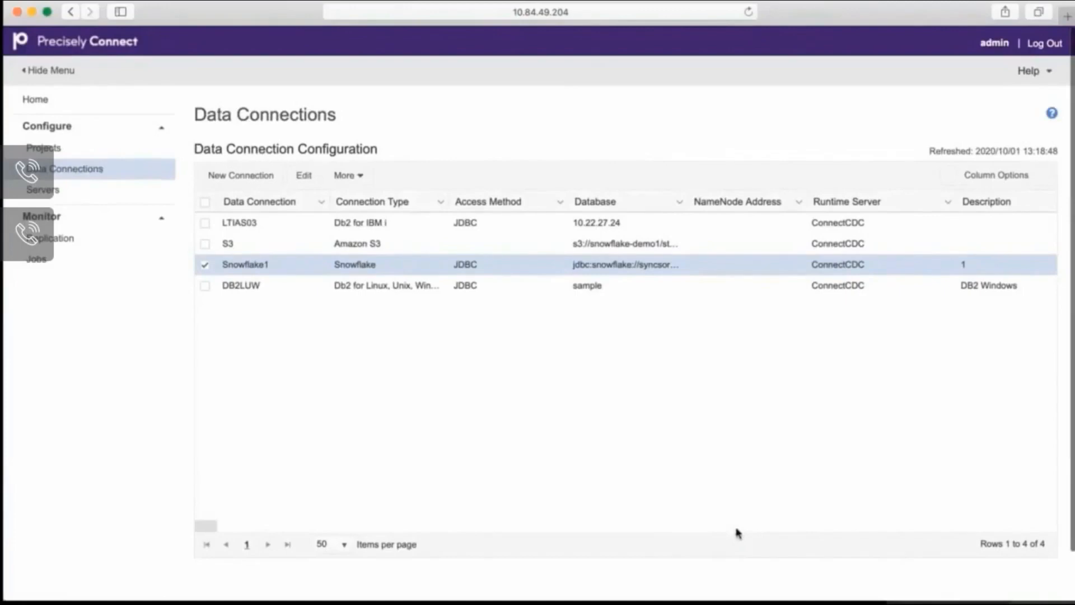
{"action": "mouse_move", "coordinate": [395, 340]}
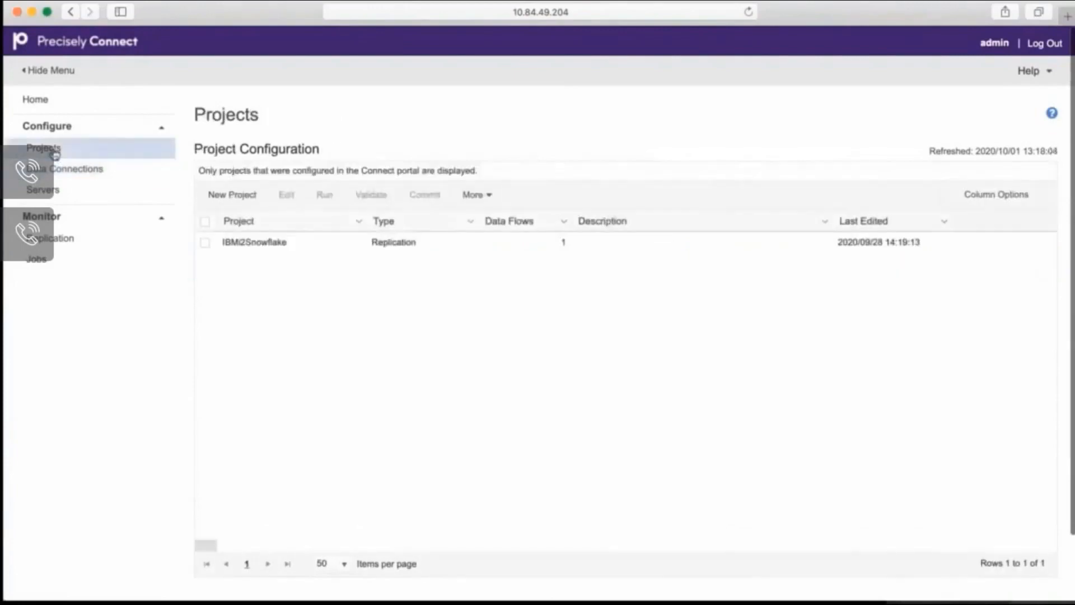
- Edit the IBMi2Snowflake project and view its IBMi2Snowflake1 data flow and SHARE56SP4 metabase
{"action": "left_click", "coordinate": [205, 242]}
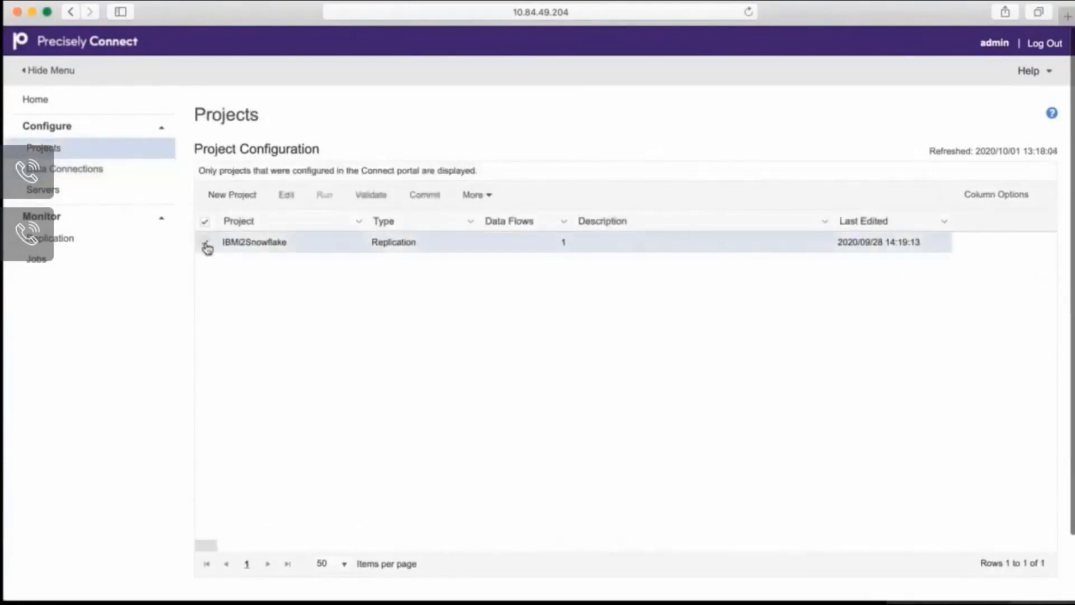
{"action": "left_click", "coordinate": [205, 242]}
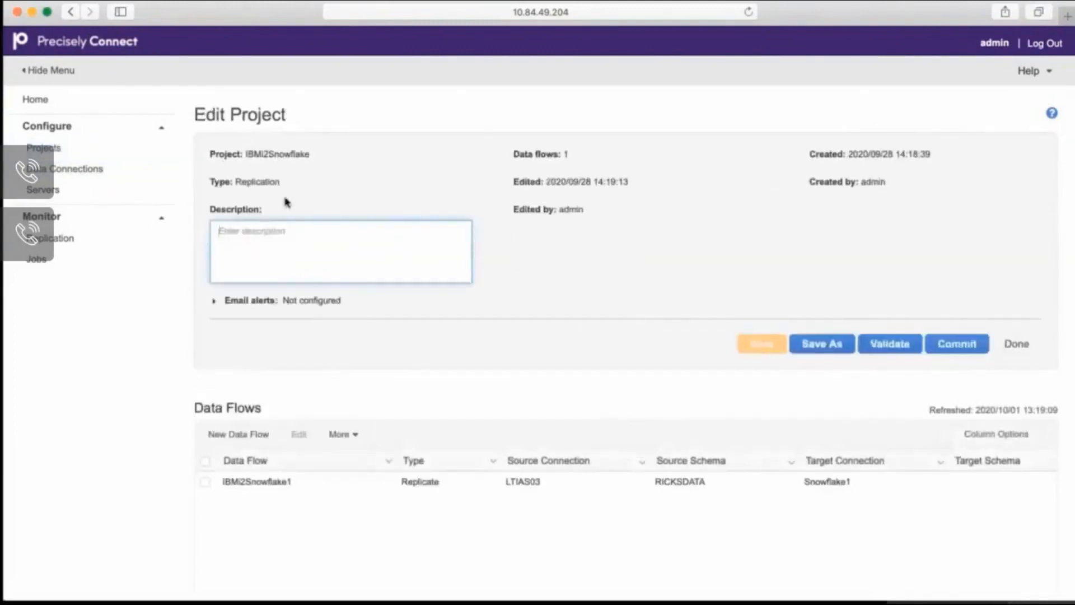
{"action": "scroll", "scroll_direction": "down", "scroll_amount": 3}
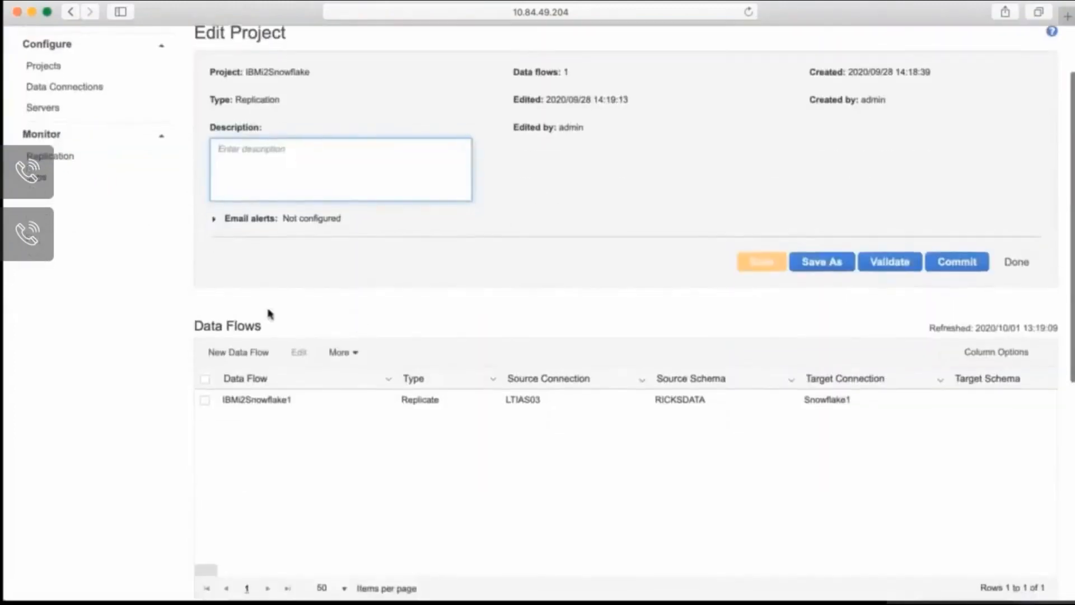
{"action": "scroll", "scroll_direction": "down", "scroll_amount": 3}
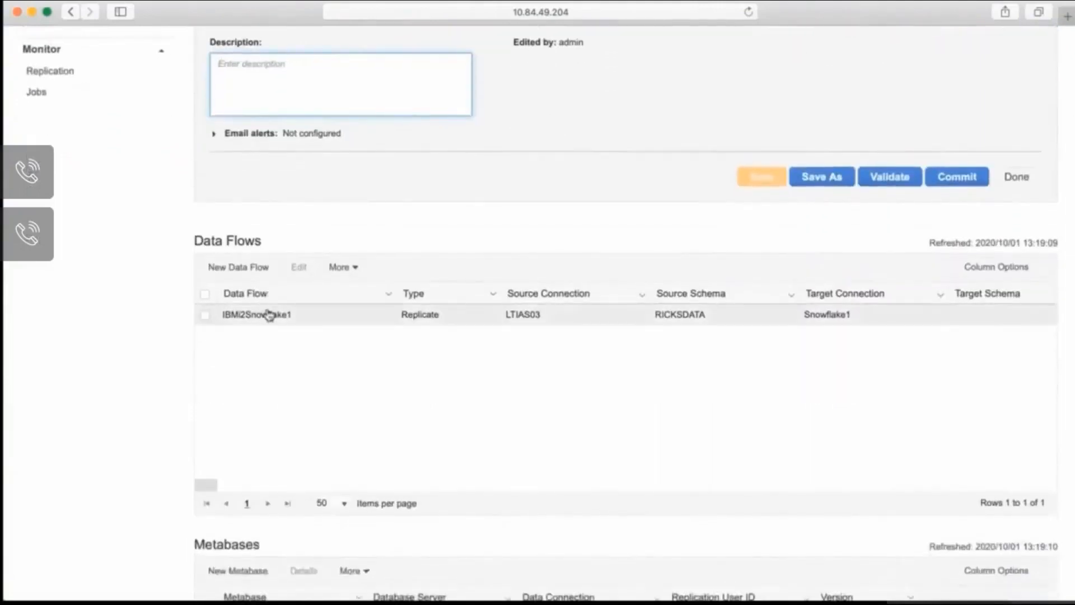
{"action": "scroll", "scroll_direction": "down", "scroll_amount": 3}
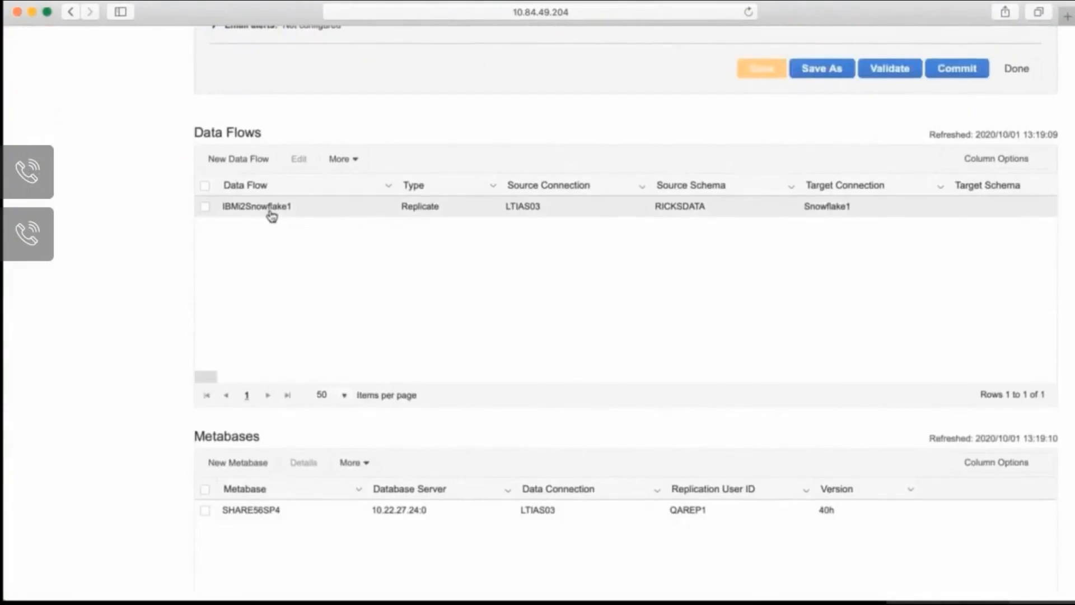
- Enter the IBMi2Snowflake1 data flow editor showing its source and Snowflake target
{"action": "left_click", "coordinate": [238, 158]}
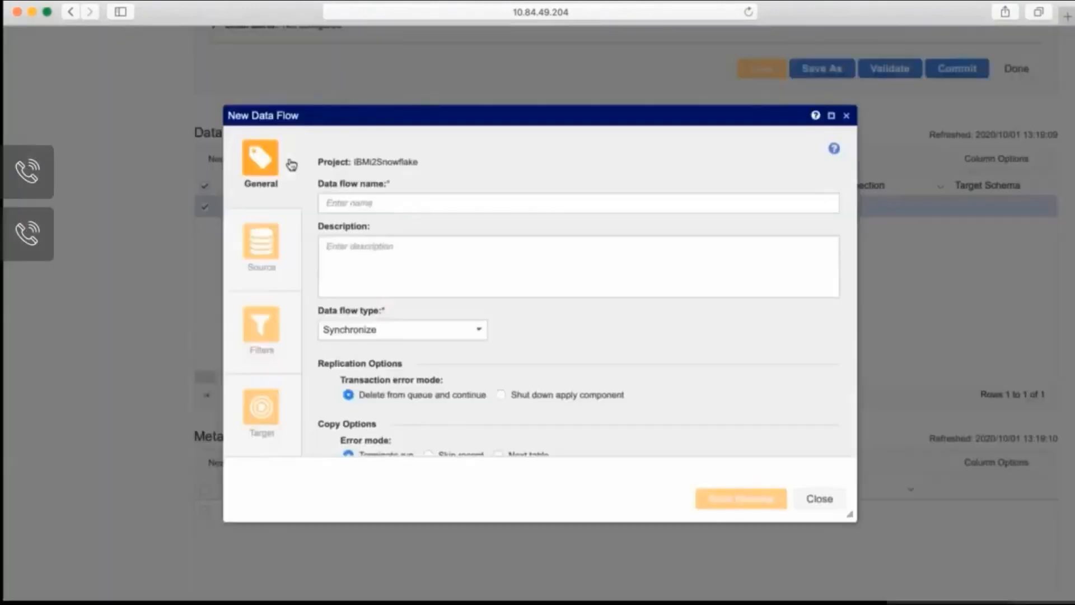
{"action": "left_click", "coordinate": [740, 498]}
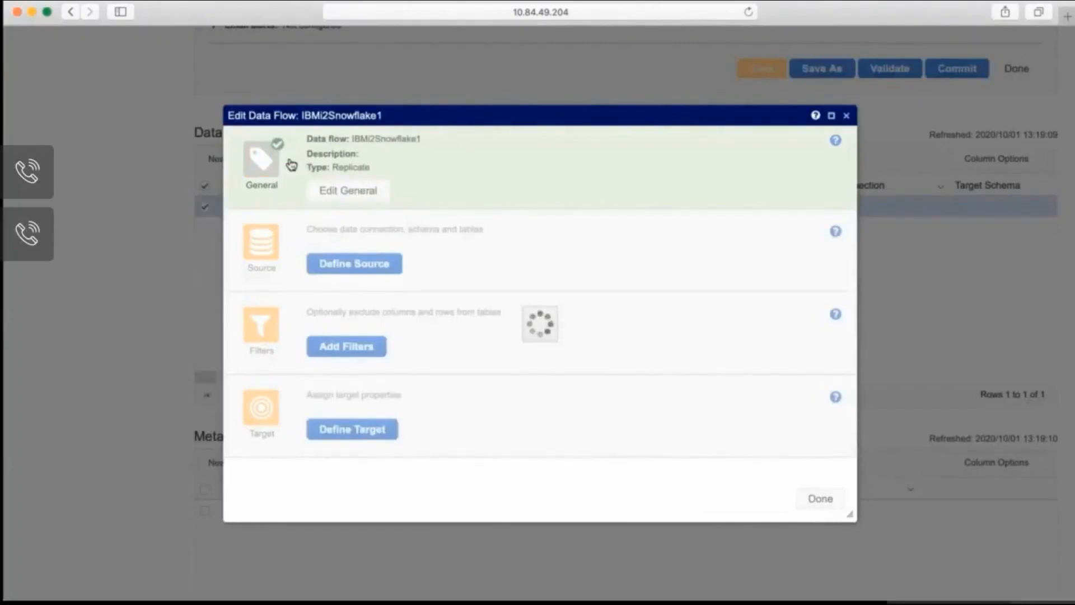
{"action": "left_click", "coordinate": [354, 263]}
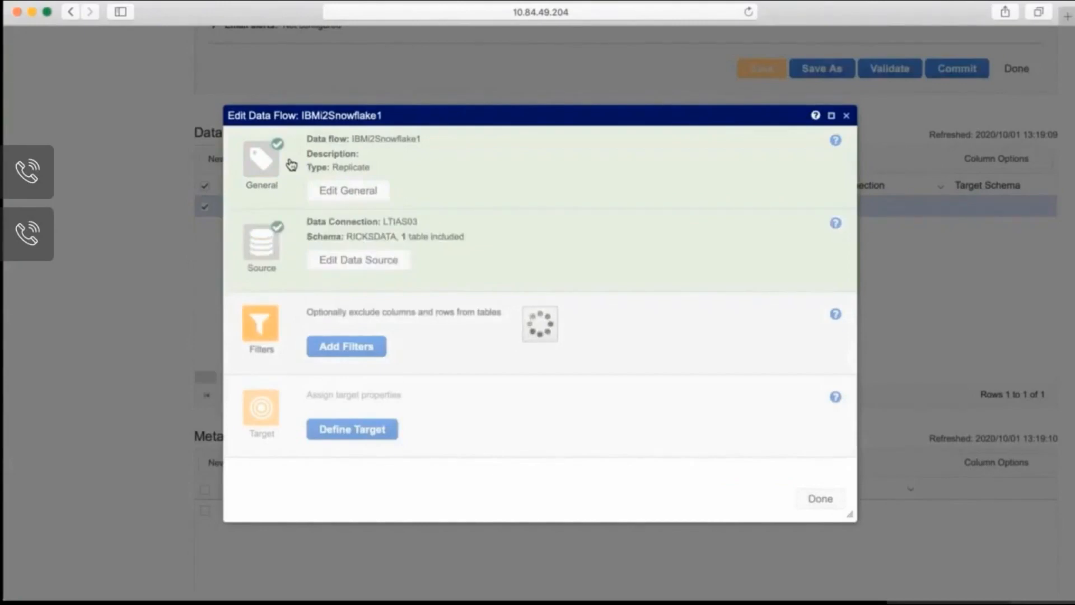
{"action": "left_click", "coordinate": [352, 429]}
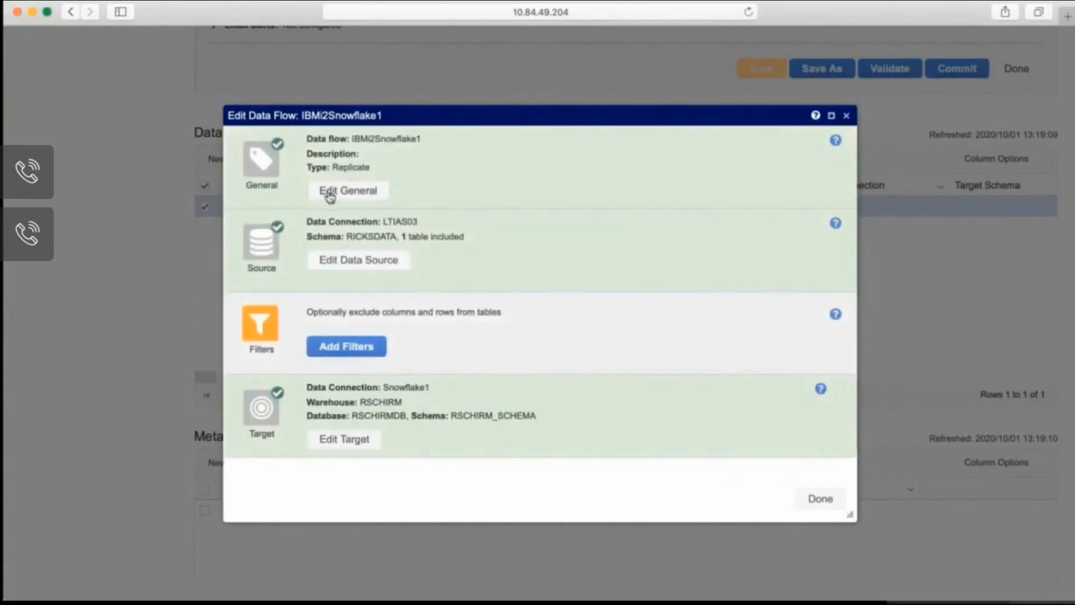
- Review General settings and the Copy/Replicate/Synchronize flow types, keeping Replicate
{"action": "left_click", "coordinate": [347, 190]}
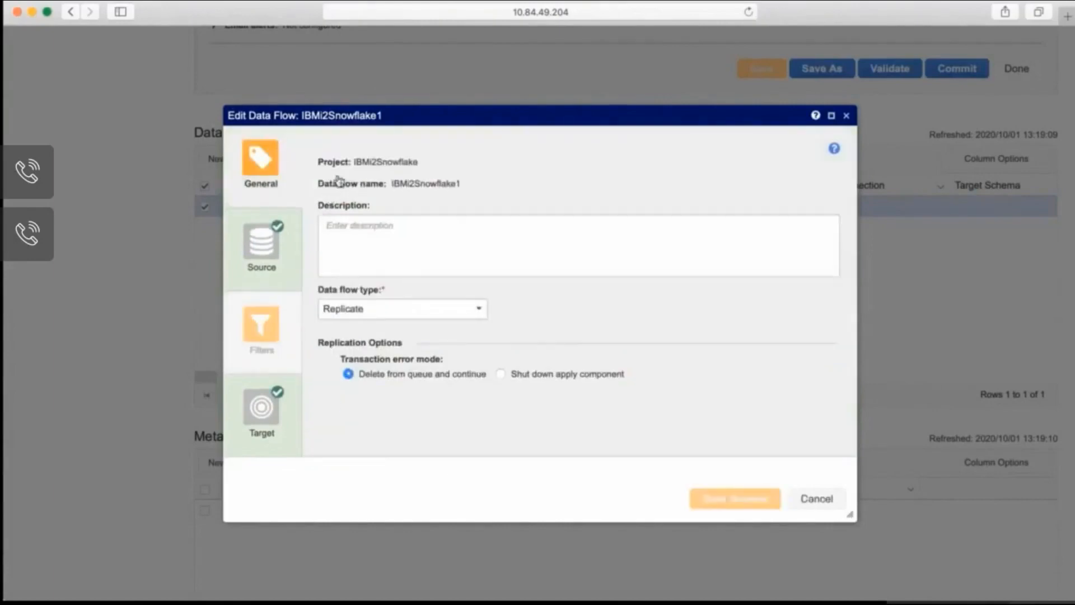
{"action": "mouse_move", "coordinate": [374, 309]}
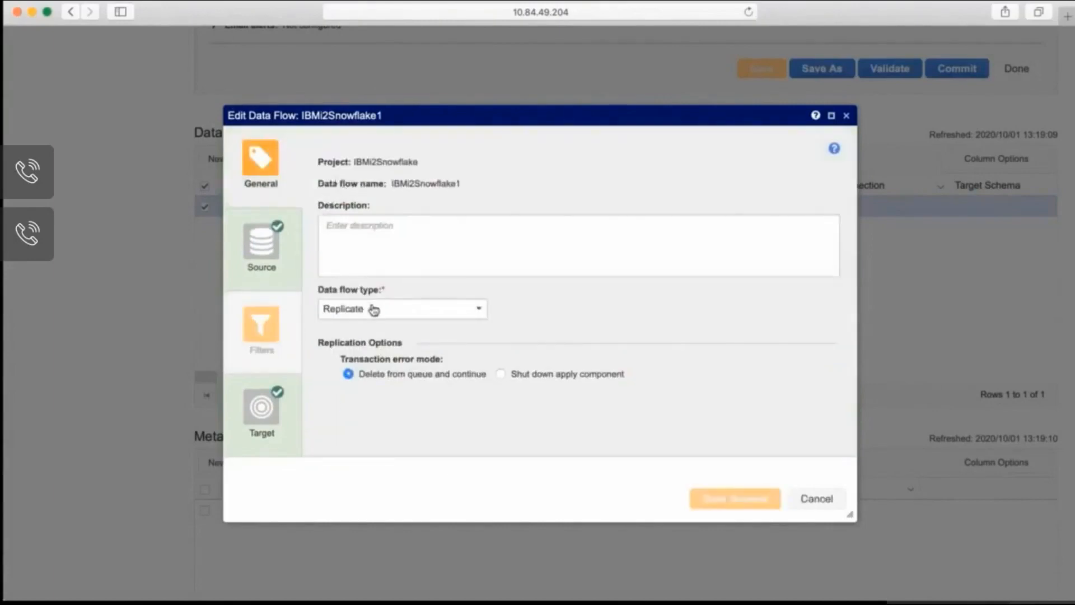
{"action": "left_click", "coordinate": [402, 309]}
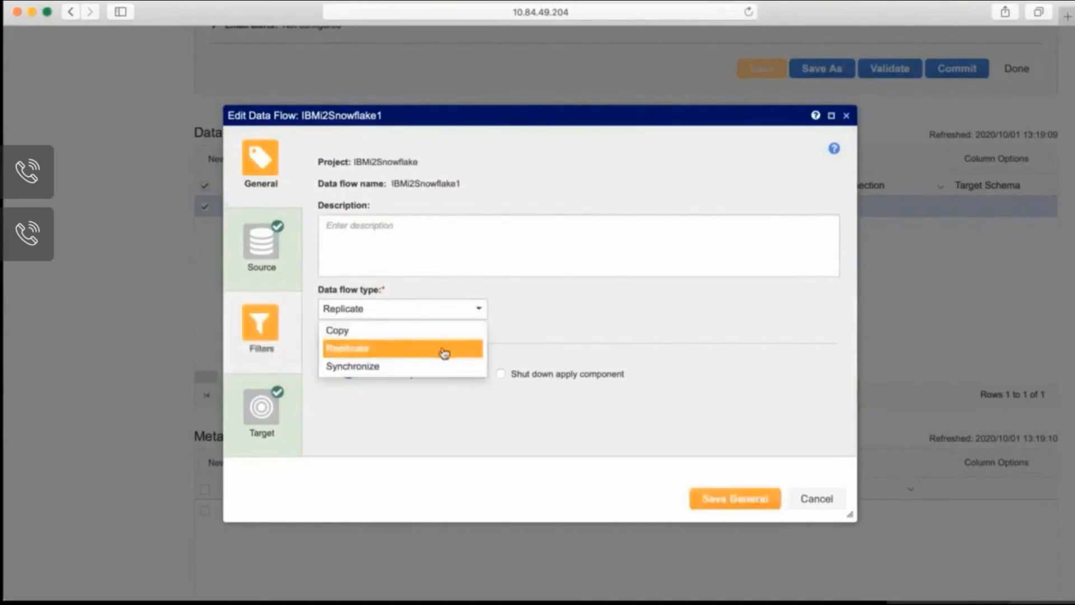
{"action": "mouse_move", "coordinate": [435, 375]}
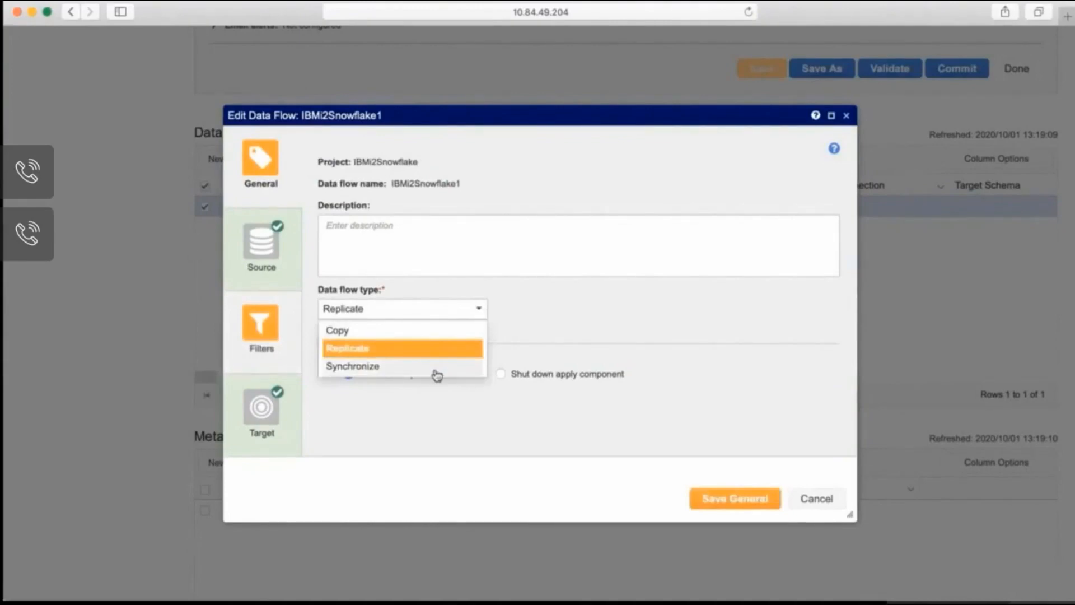
{"action": "mouse_move", "coordinate": [619, 305]}
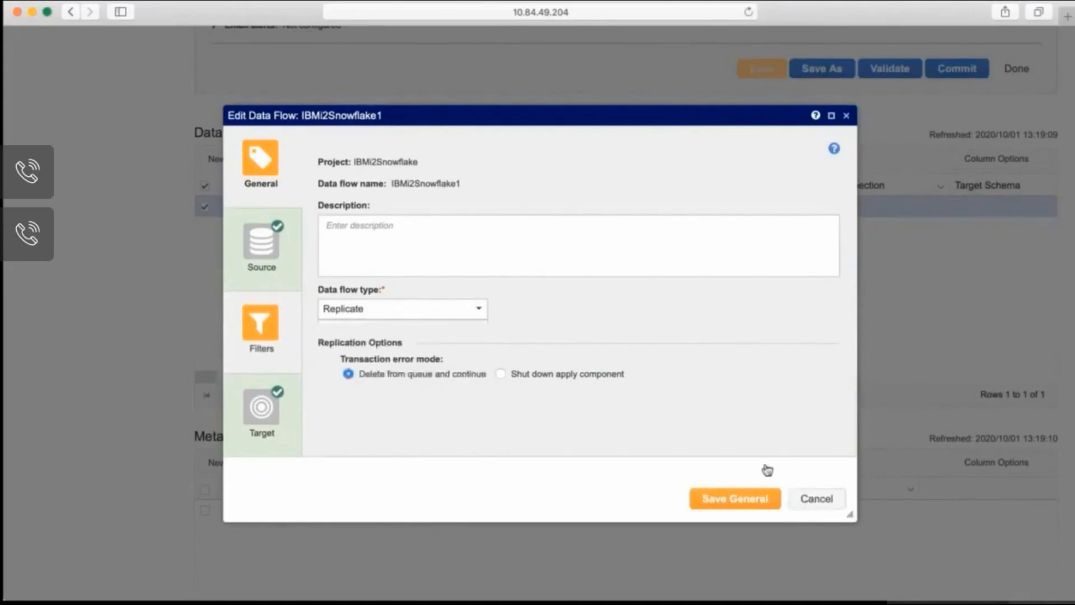
- Inspect the LTIAS03 source with the RICKSDATA CUSTOMER table, then return to the overview
{"action": "left_click", "coordinate": [734, 498]}
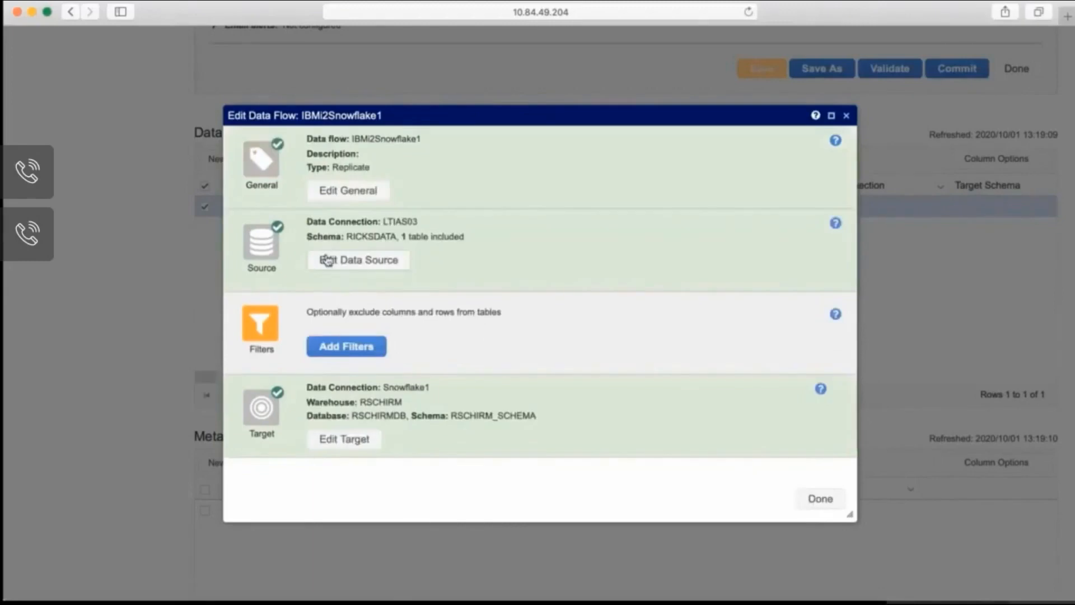
{"action": "left_click", "coordinate": [359, 260]}
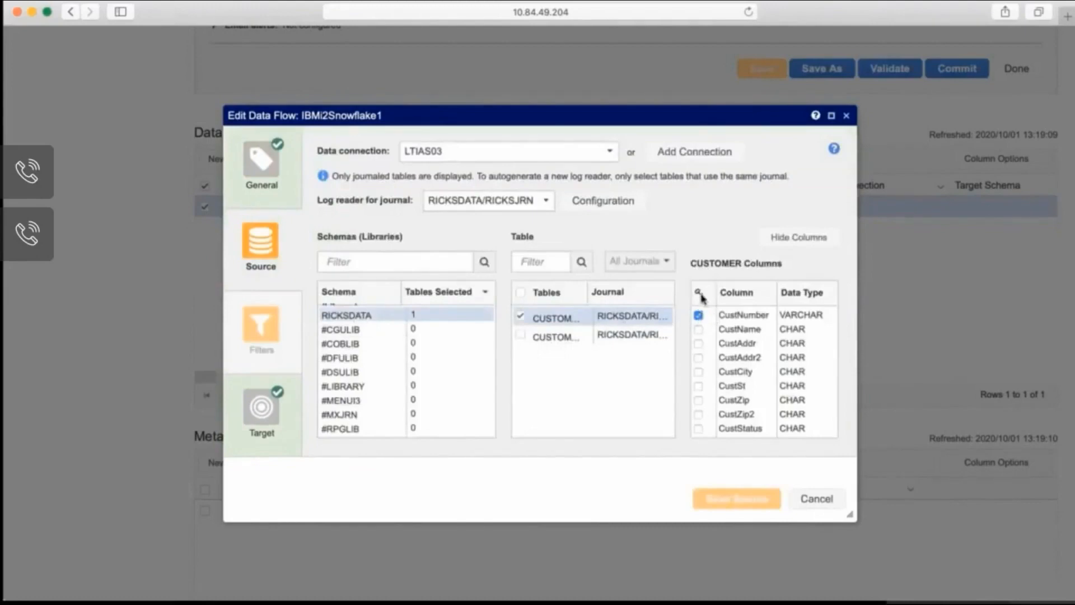
{"action": "mouse_move", "coordinate": [696, 329]}
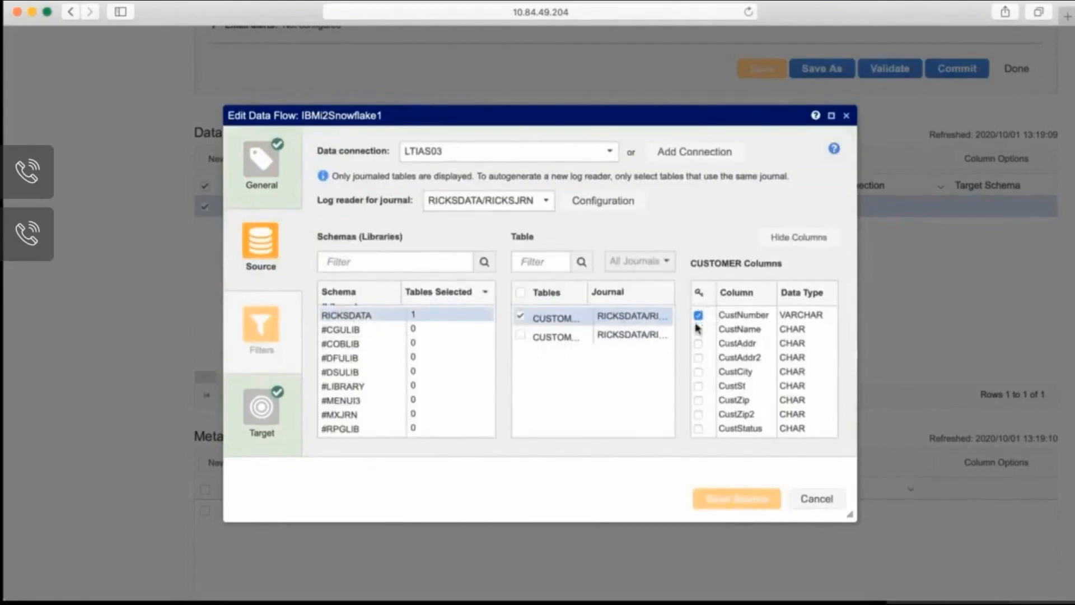
{"action": "mouse_move", "coordinate": [692, 400]}
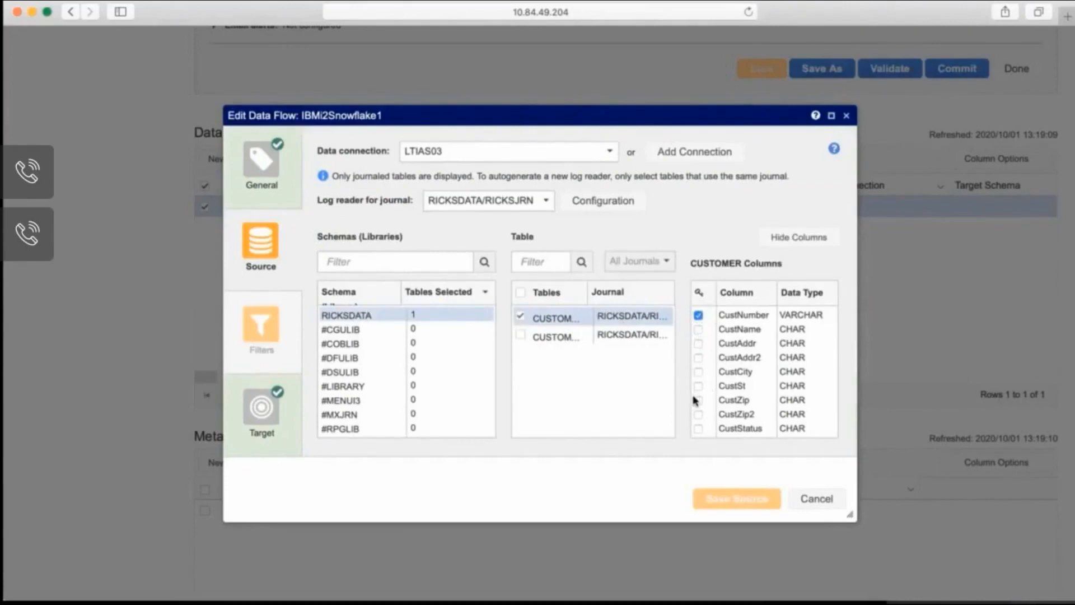
{"action": "left_click", "coordinate": [736, 498]}
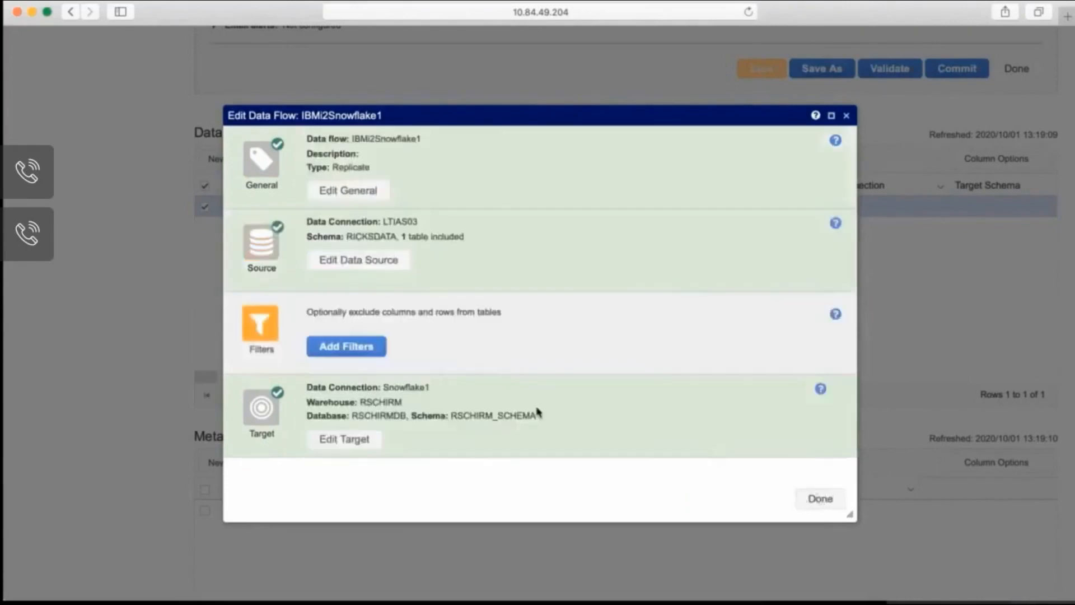
- Review the Snowflake1 target's warehouse, database, schema, batch thresholds and replication options
{"action": "left_click", "coordinate": [344, 439]}
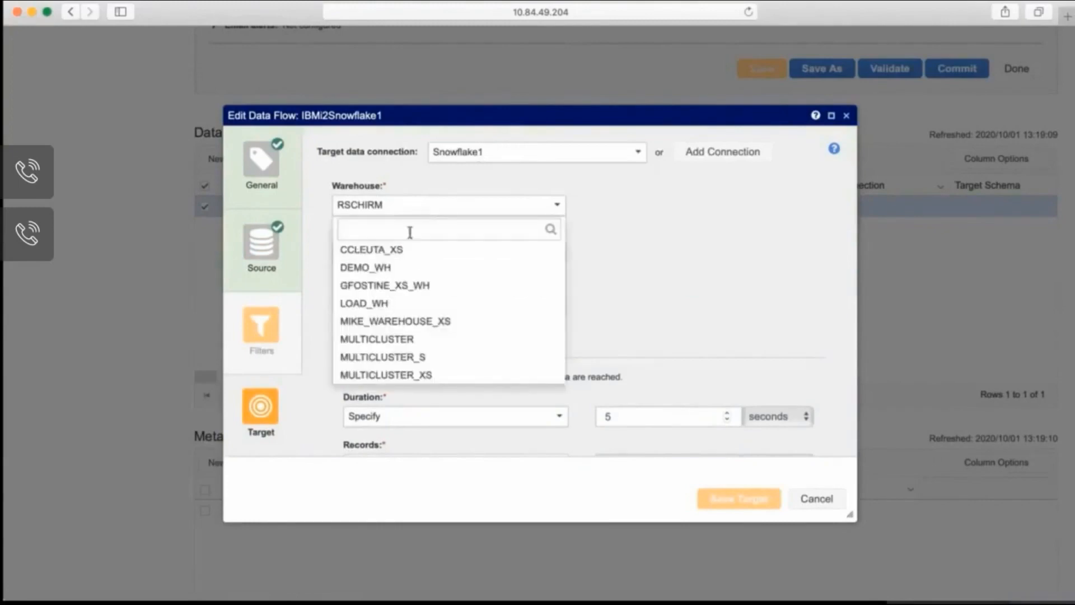
{"action": "mouse_move", "coordinate": [406, 215]}
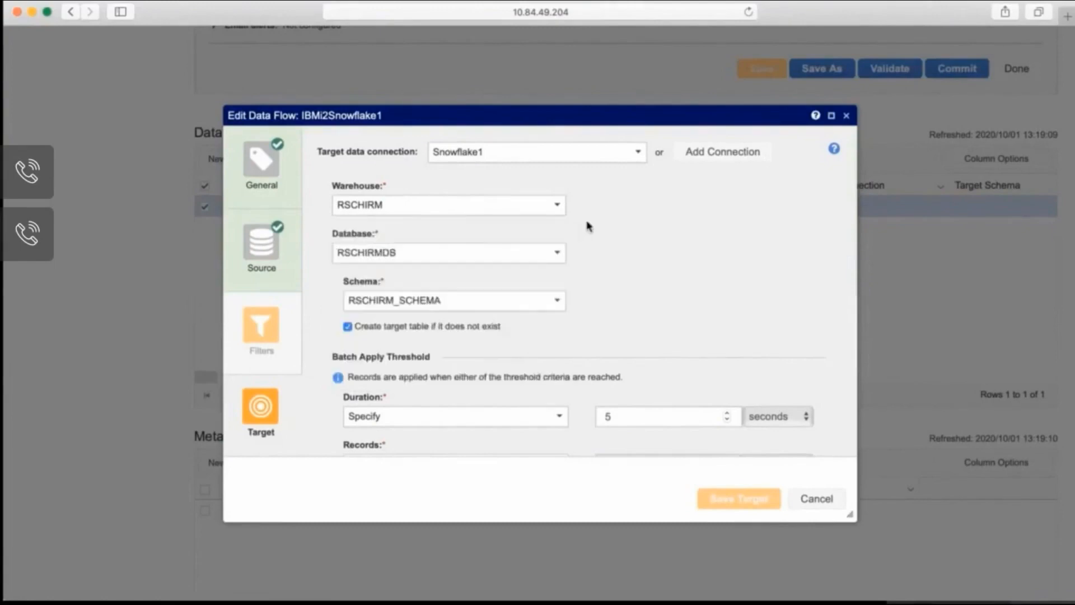
{"action": "mouse_move", "coordinate": [516, 193]}
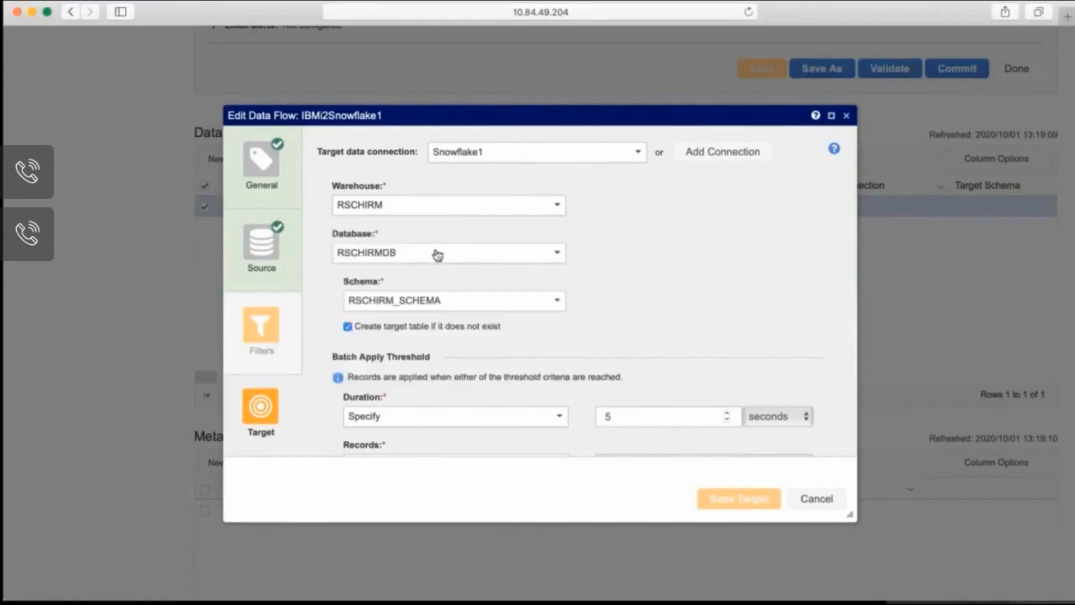
{"action": "mouse_move", "coordinate": [660, 281]}
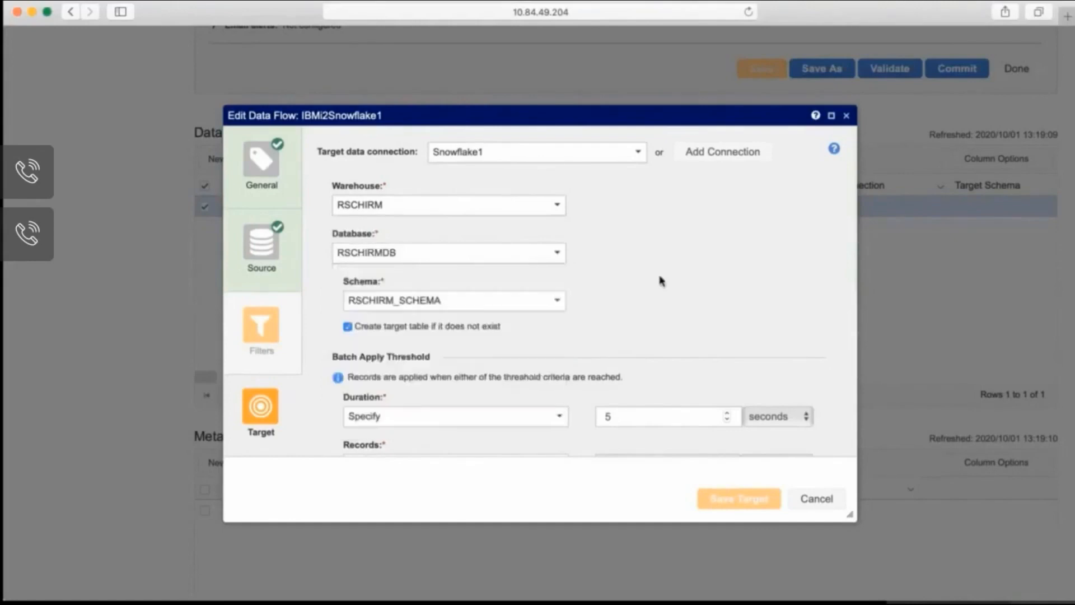
{"action": "mouse_move", "coordinate": [473, 316]}
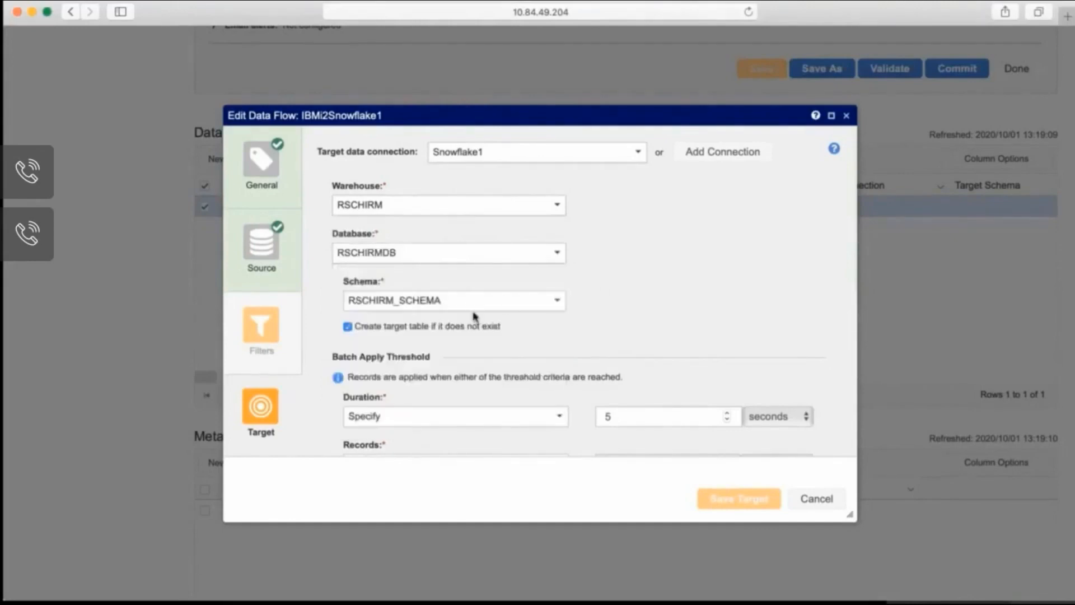
{"action": "scroll", "scroll_direction": "down", "scroll_amount": 3}
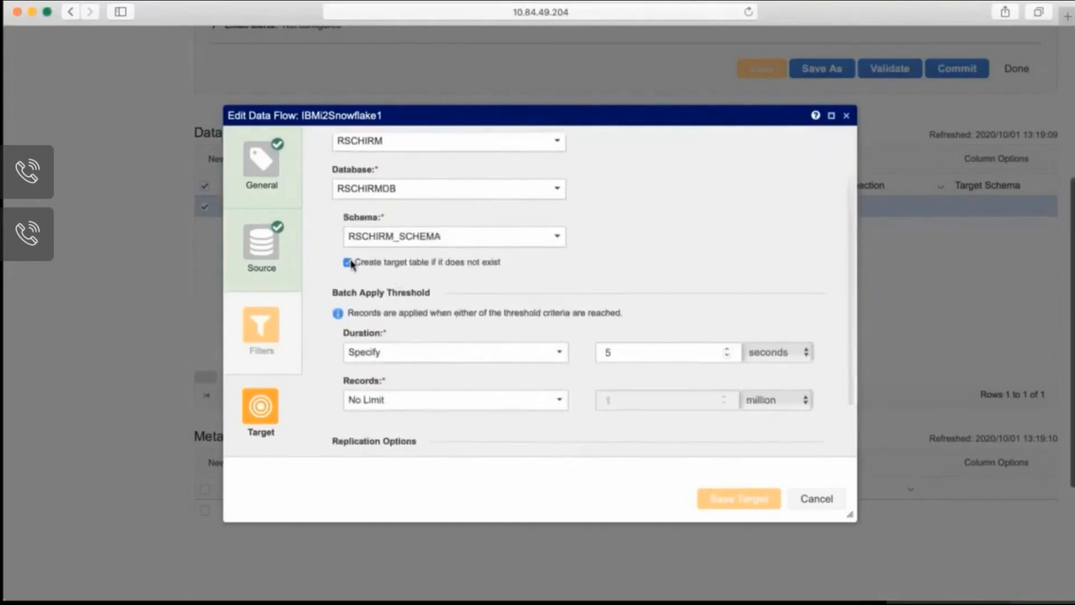
{"action": "scroll", "scroll_direction": "down", "scroll_amount": 3}
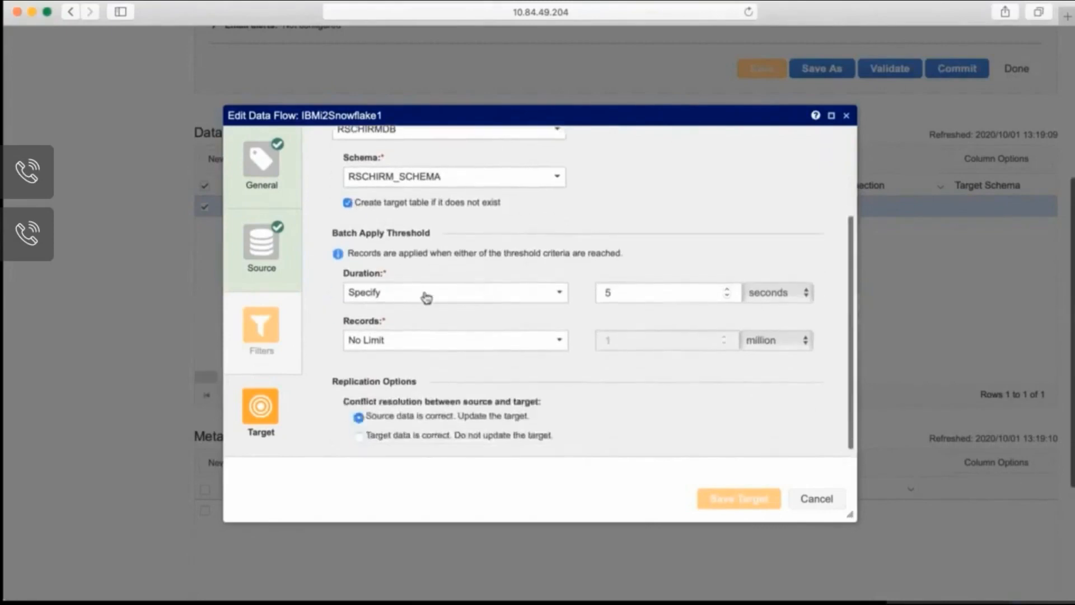
{"action": "mouse_move", "coordinate": [459, 401]}
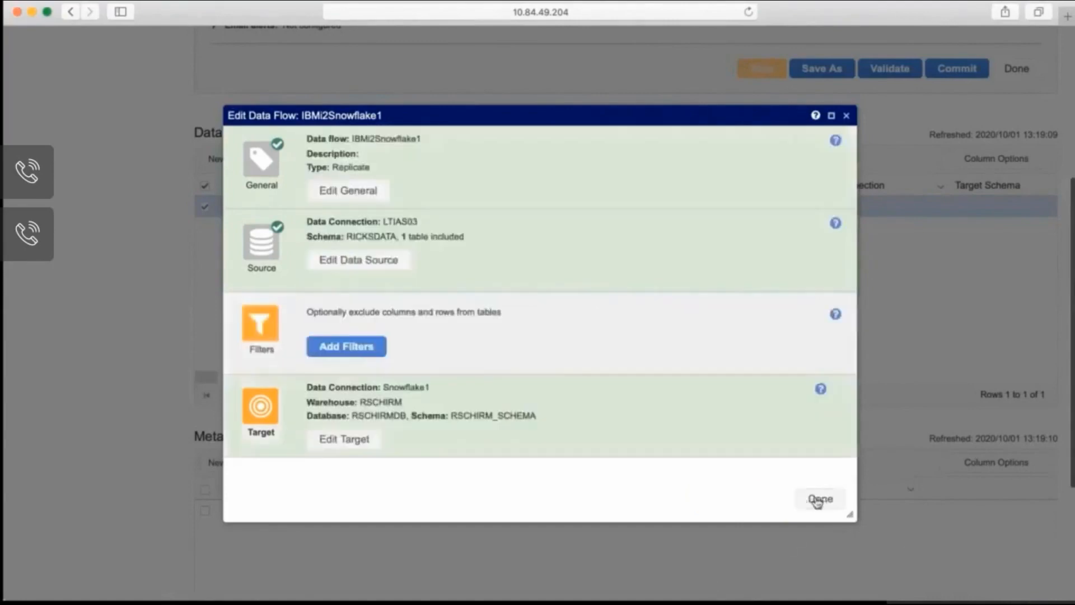
- Leave the editor and show RS3's Copy and Replication data flows in the Replication monitor
{"action": "left_click", "coordinate": [820, 499]}
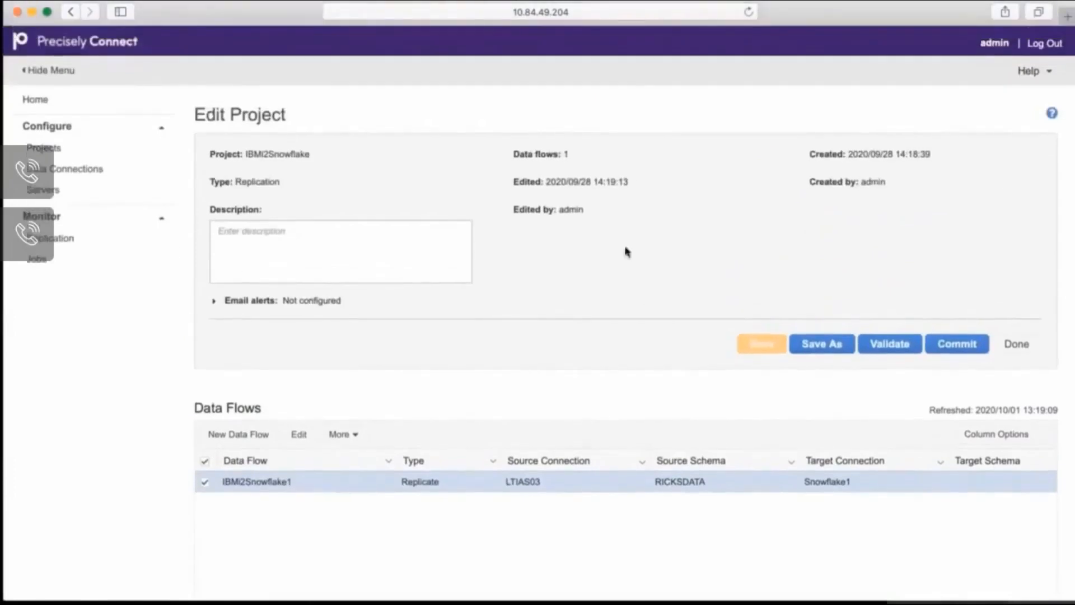
{"action": "left_click", "coordinate": [54, 238]}
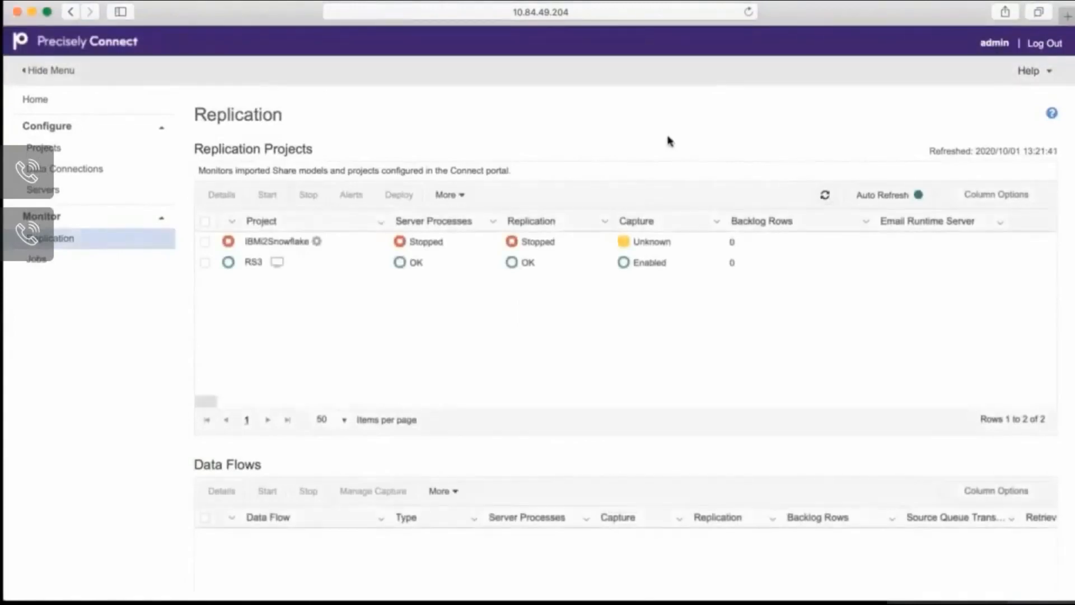
{"action": "left_click", "coordinate": [205, 242]}
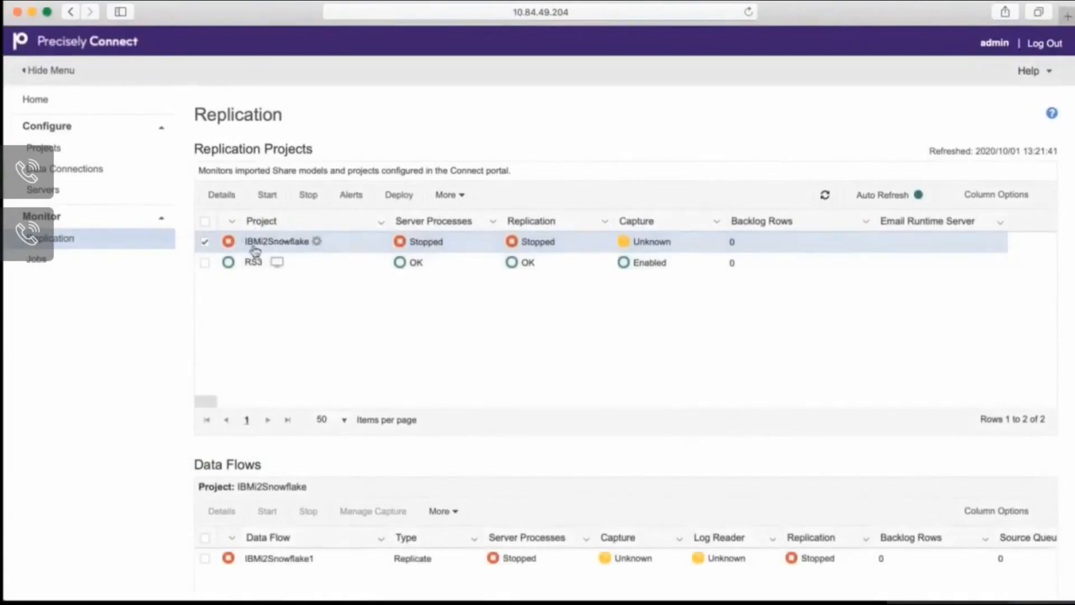
{"action": "left_click", "coordinate": [254, 263]}
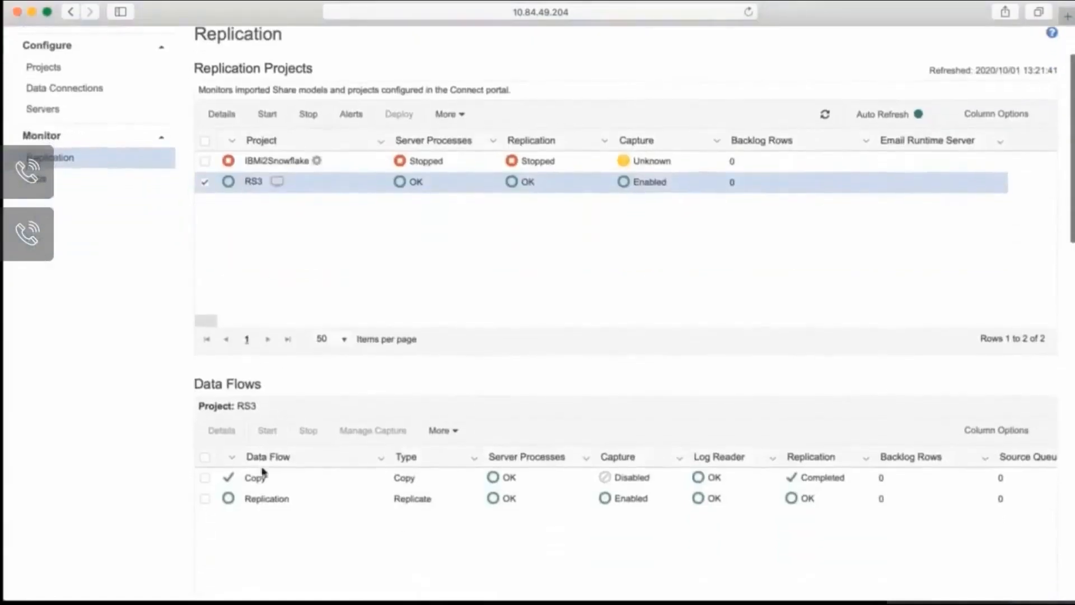
{"action": "left_click", "coordinate": [205, 477]}
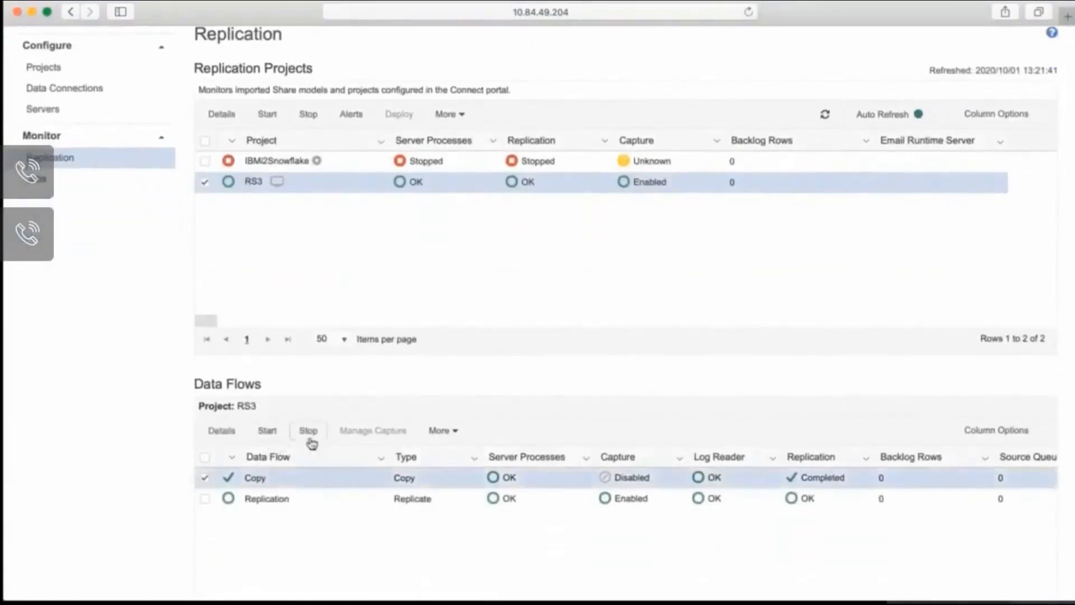
{"action": "left_click", "coordinate": [220, 430]}
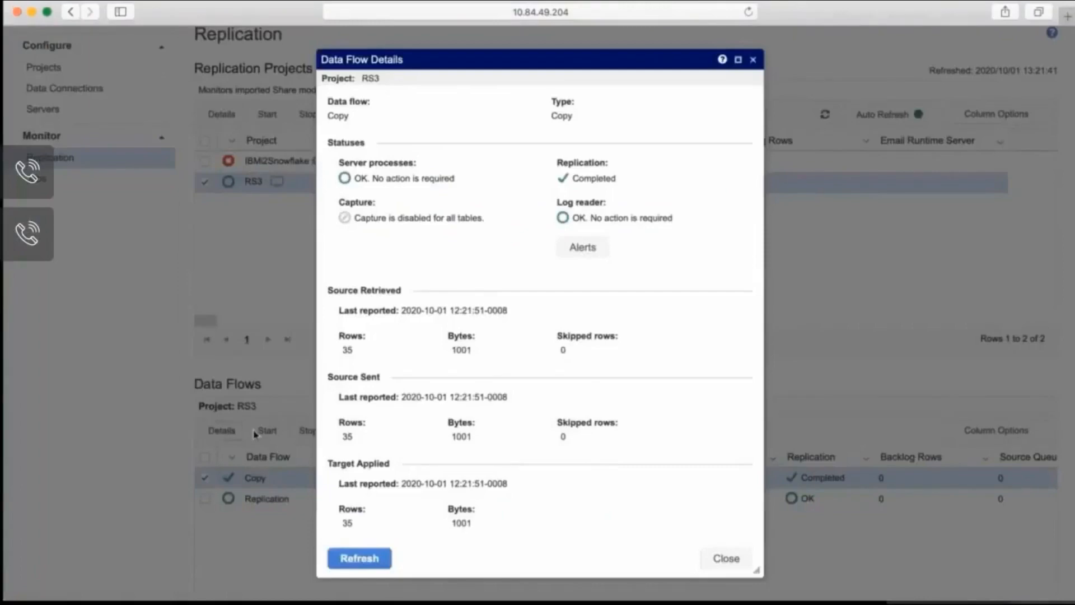
{"action": "mouse_move", "coordinate": [231, 325]}
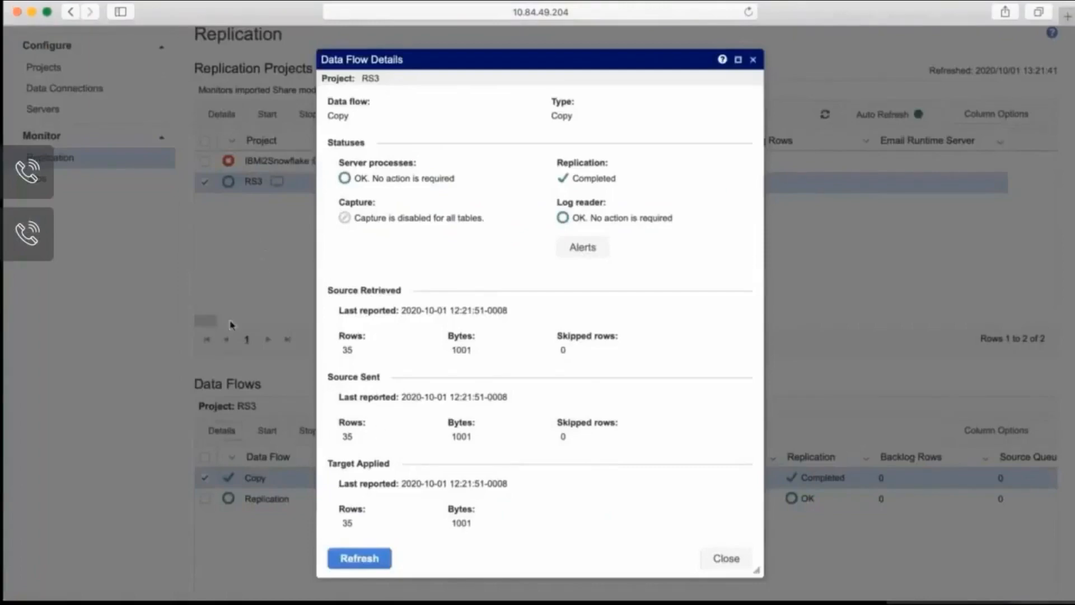
{"action": "mouse_move", "coordinate": [344, 368]}
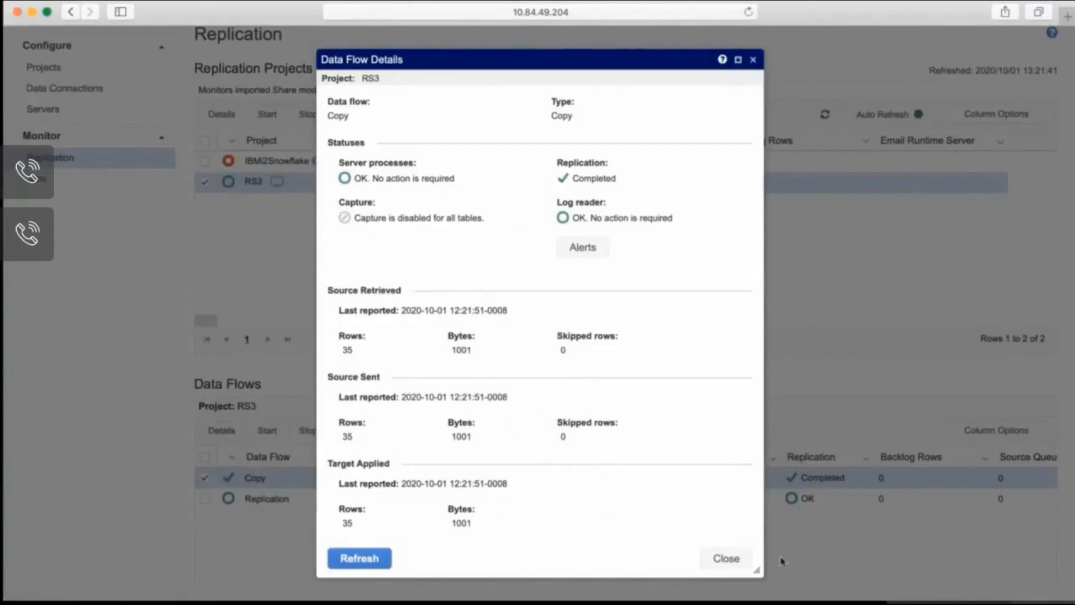
{"action": "left_click", "coordinate": [726, 557]}
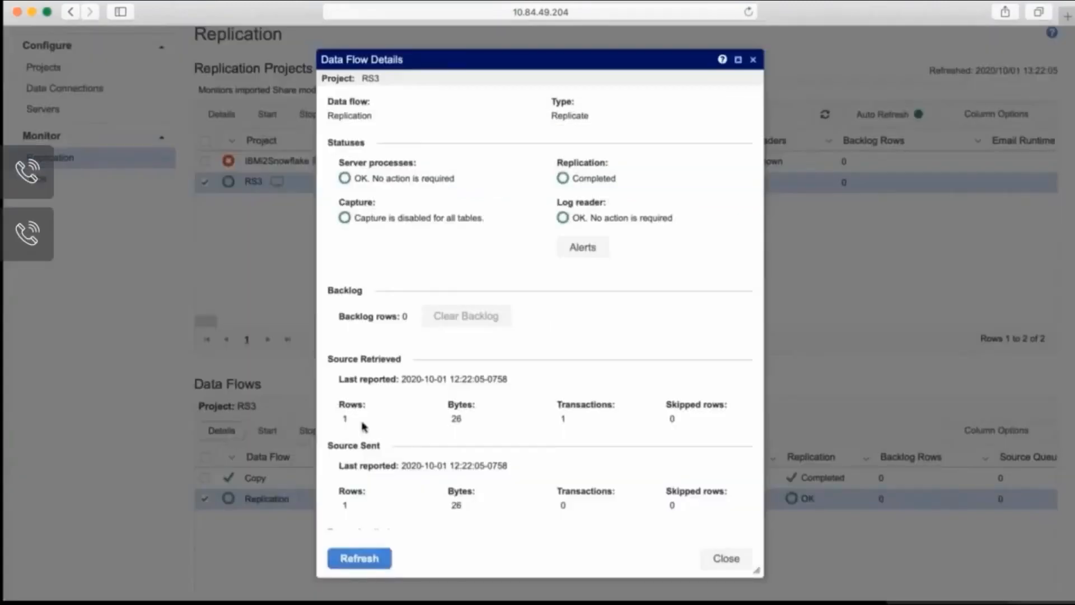
{"action": "scroll", "scroll_direction": "down", "scroll_amount": 3}
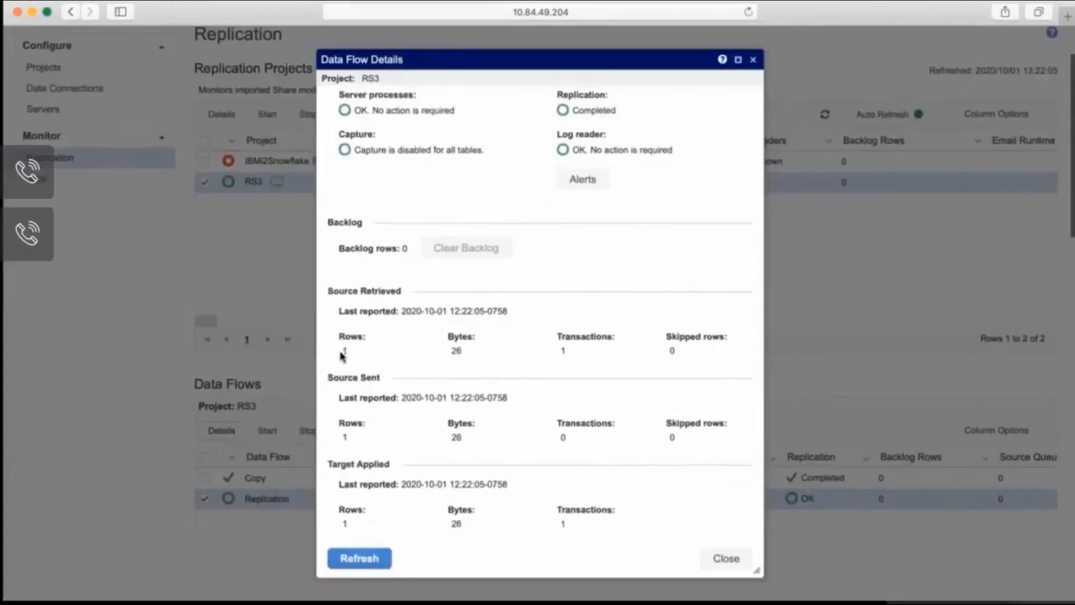
{"action": "mouse_move", "coordinate": [473, 403]}
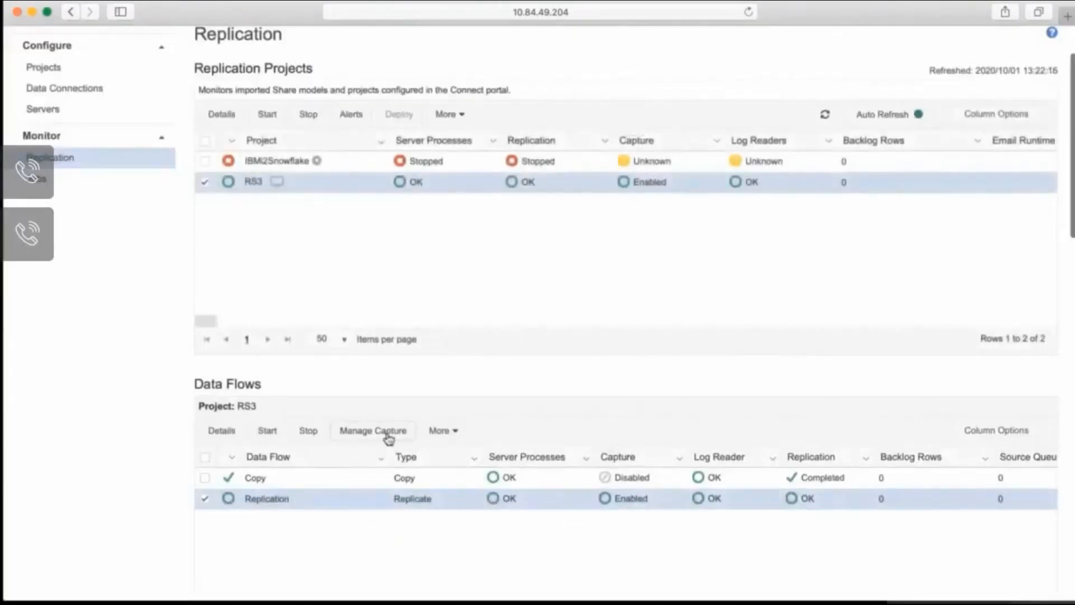
- View the Replication data flow's Snowflake table mapping DMXUSER.STAFF, then close it
{"action": "left_click", "coordinate": [372, 430]}
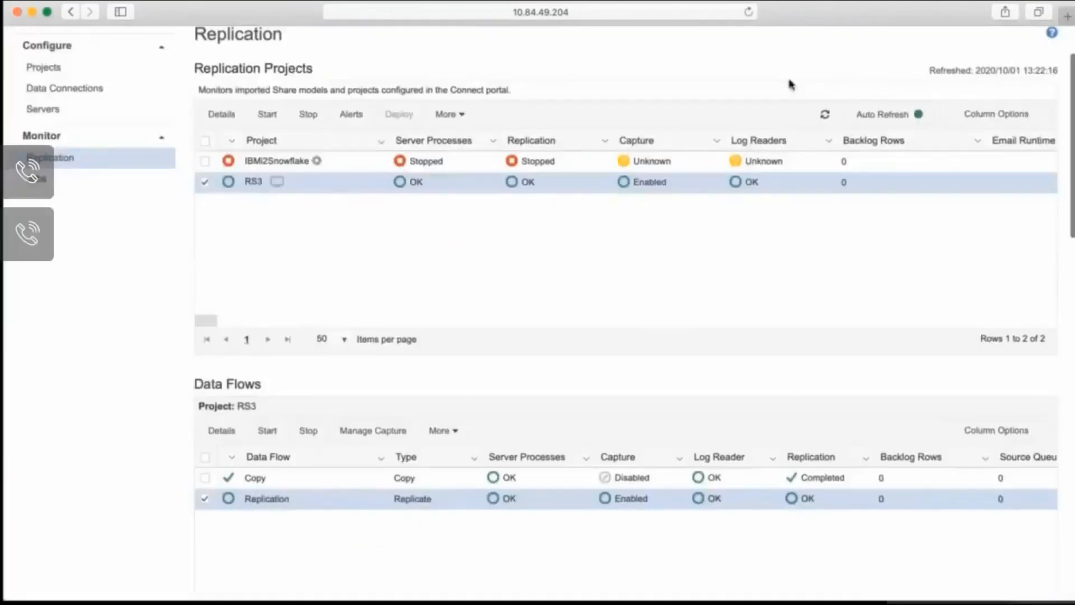
{"action": "left_click", "coordinate": [444, 430]}
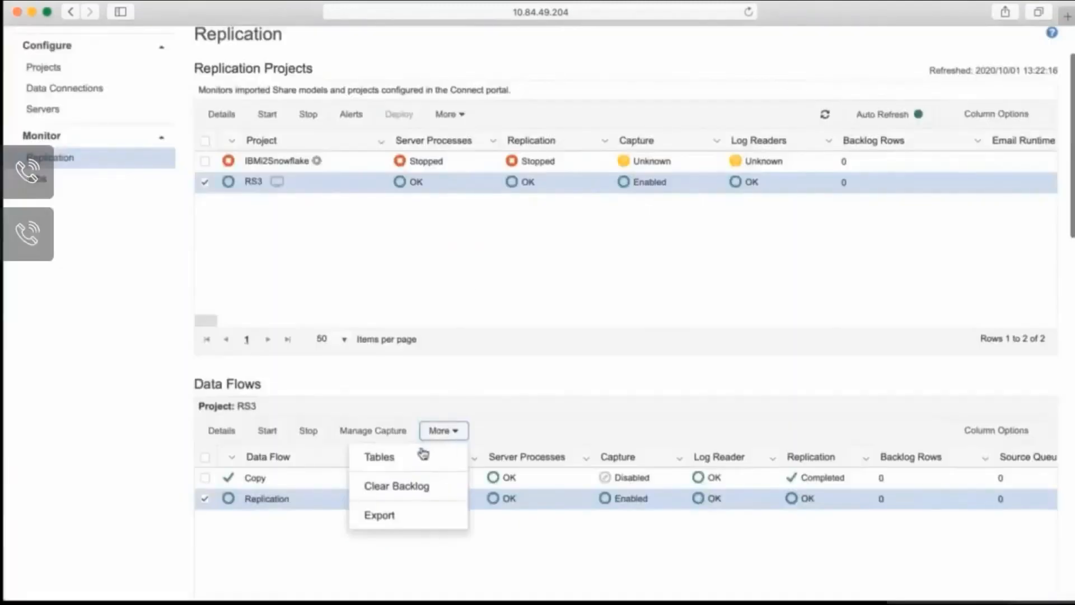
{"action": "left_click", "coordinate": [379, 457]}
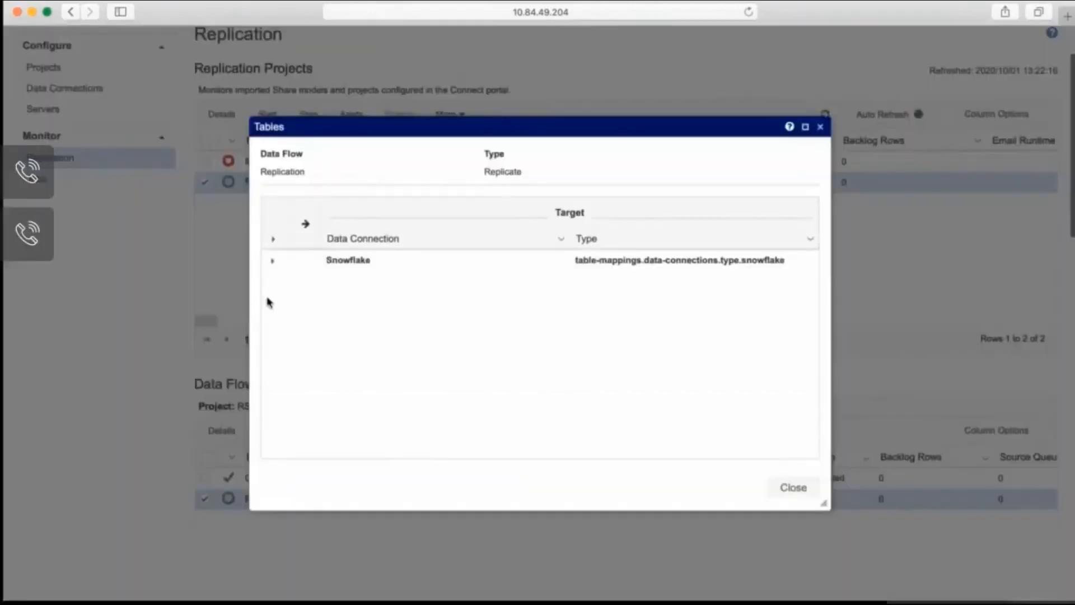
{"action": "left_click", "coordinate": [273, 259]}
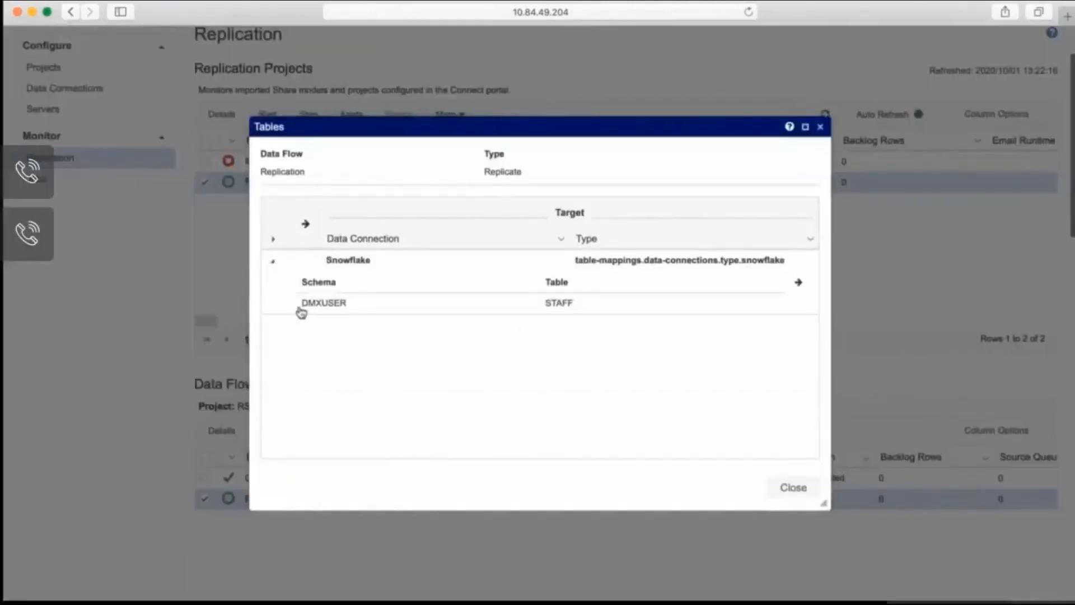
{"action": "mouse_move", "coordinate": [574, 316]}
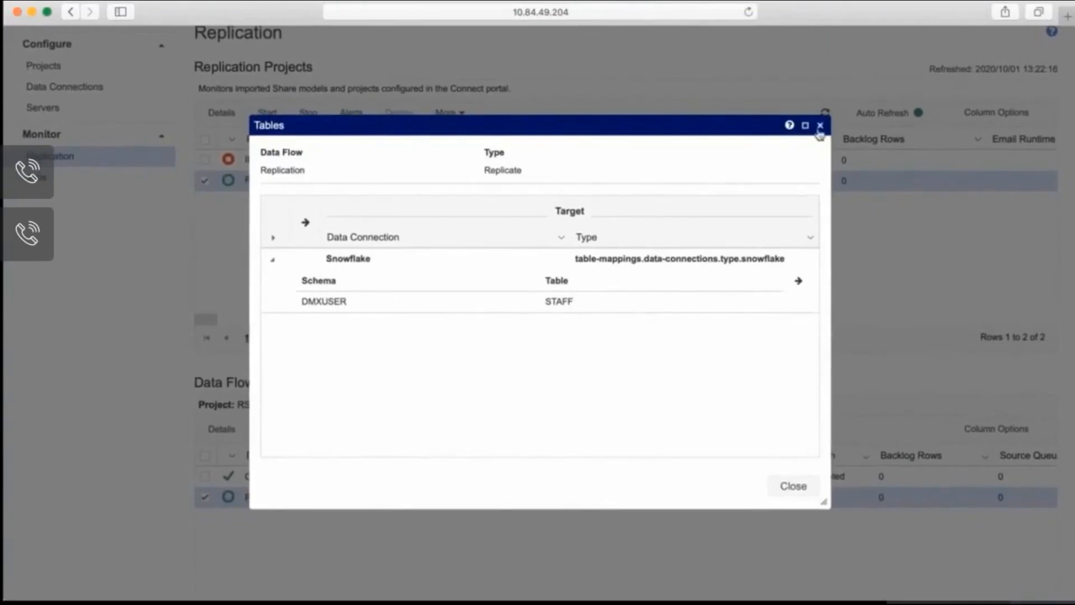
{"action": "left_click", "coordinate": [819, 126]}
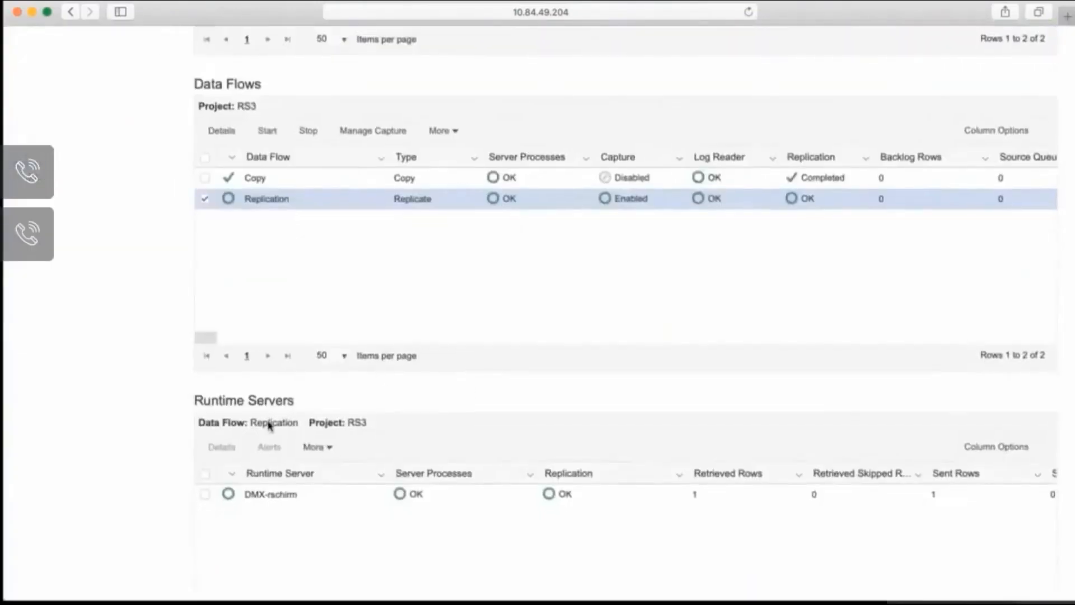